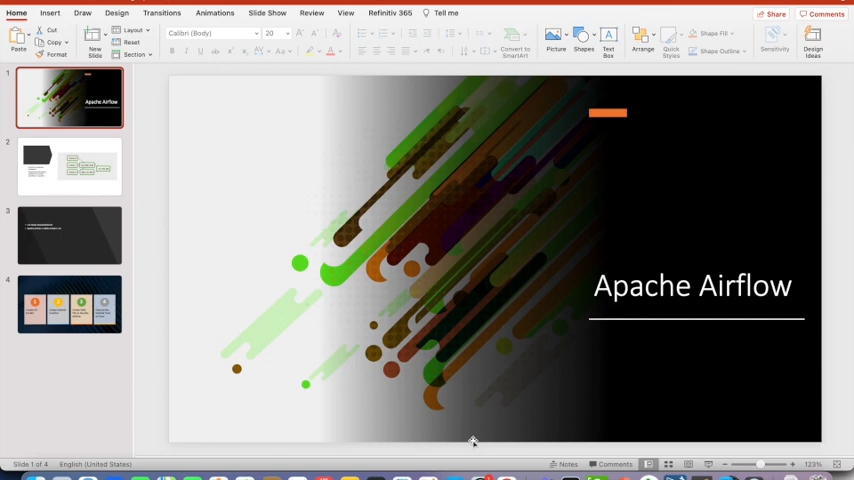
mouse_move(98, 190)
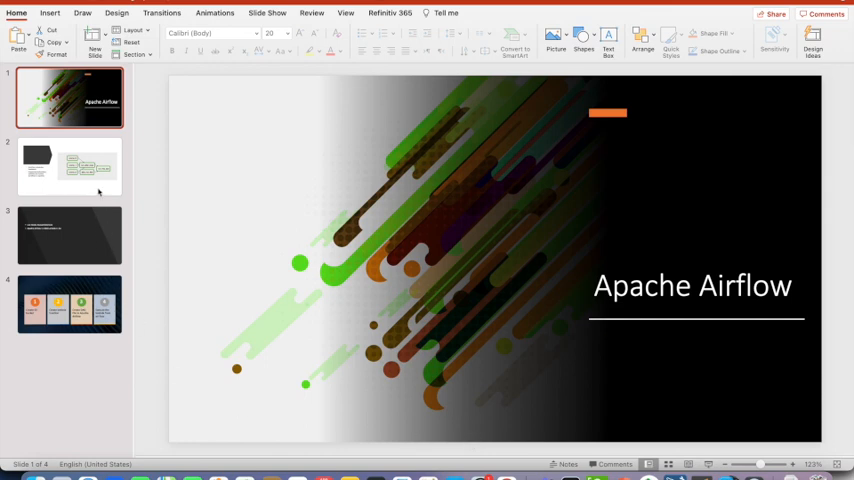
Step: Show slide 2 with the workflow-scheduling bullets and task dependency diagram
click(71, 165)
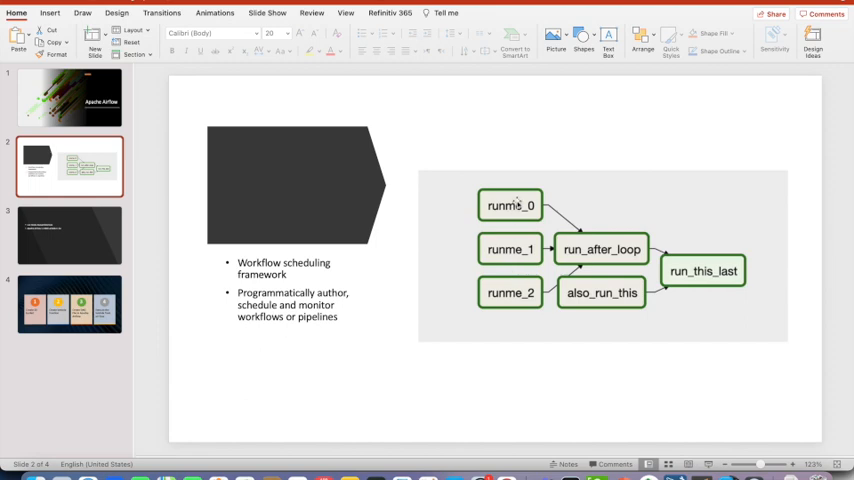
mouse_move(514, 248)
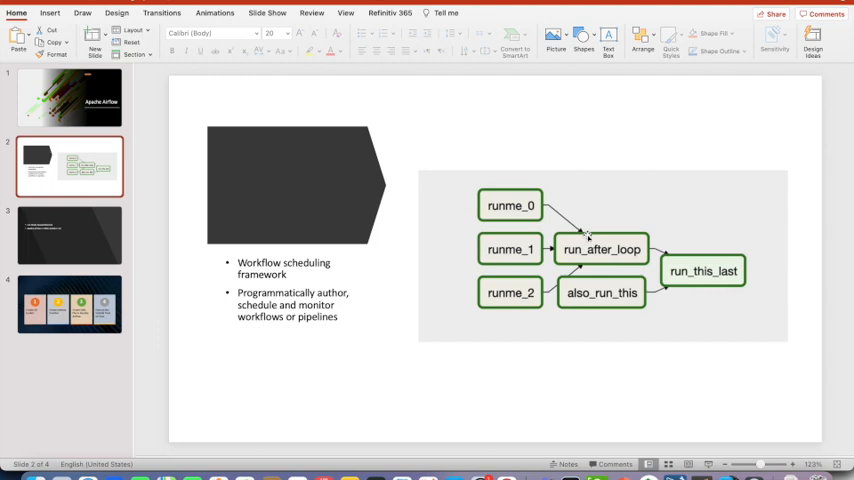
mouse_move(599, 316)
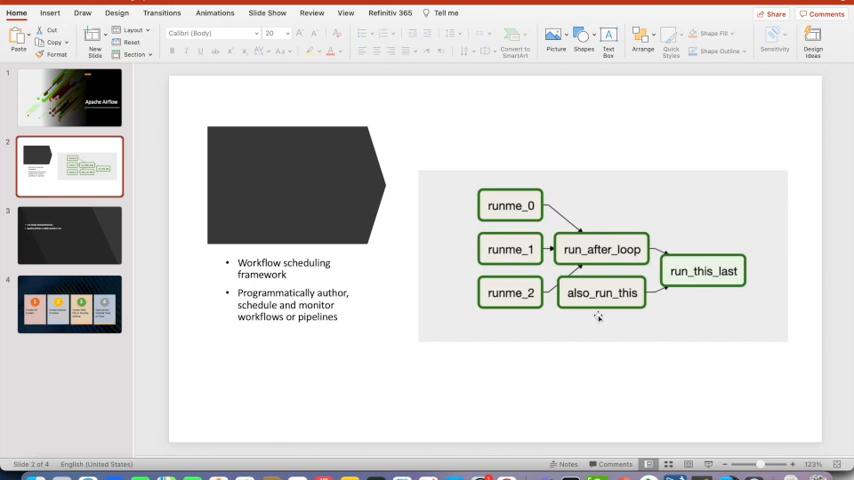
Step: Show the AwsLambdaHook slide (Airflow to Lambda to S3), then bring up the Lambda dashboard
click(70, 234)
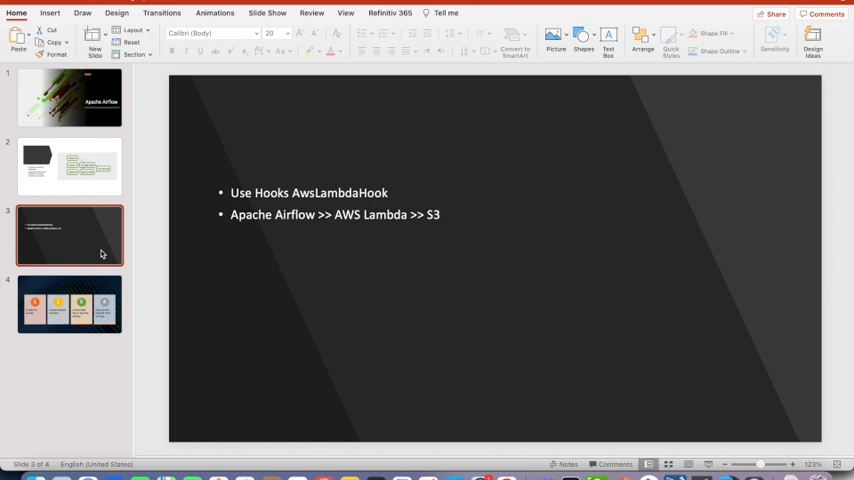
click(70, 307)
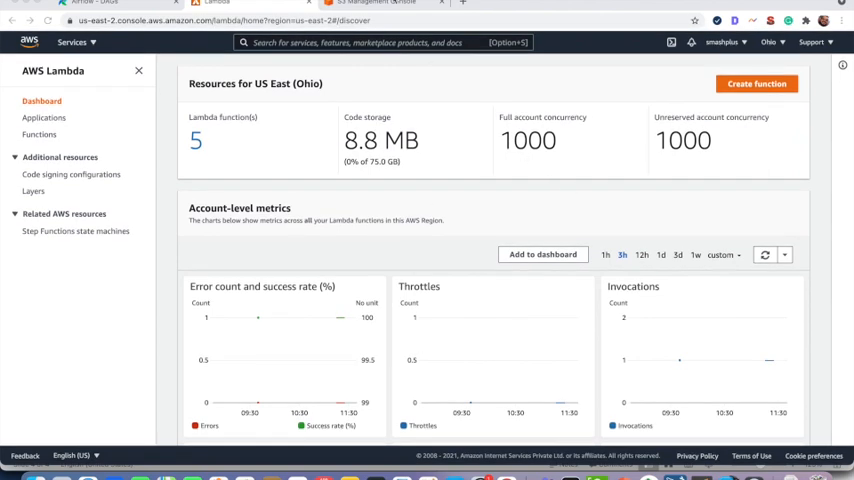
Step: Enter airflow-dag-task as the new S3 bucket name
click(375, 4)
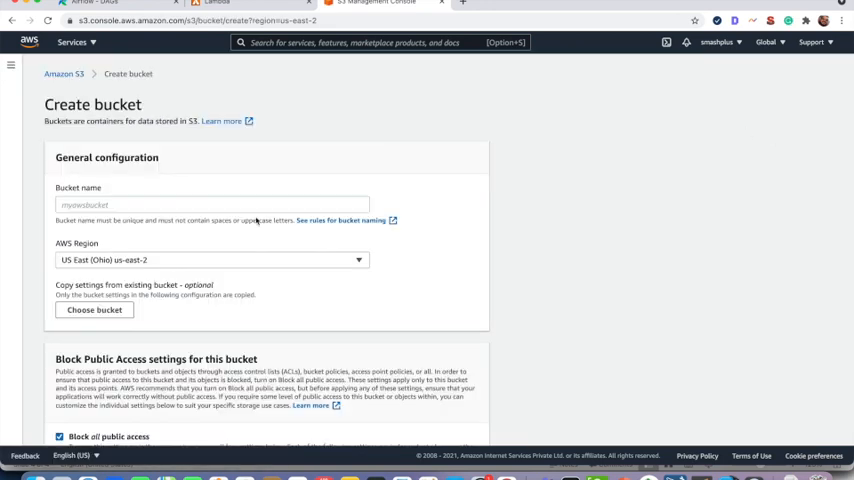
click(213, 205)
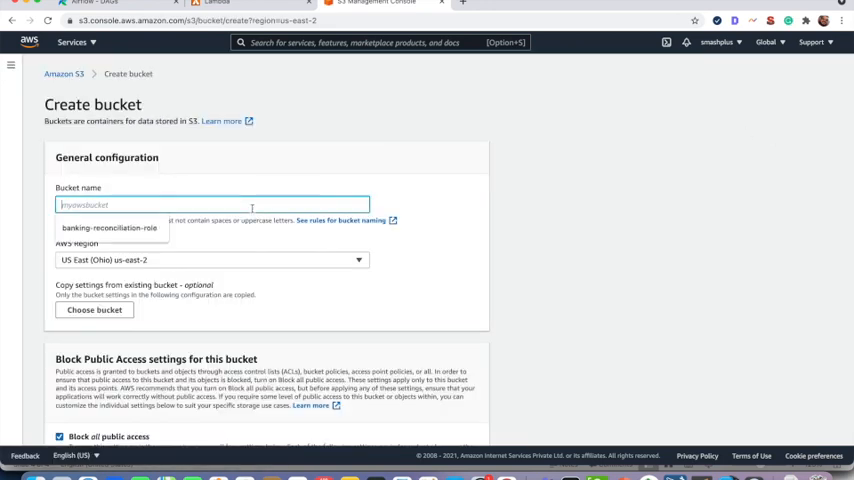
text(aw)
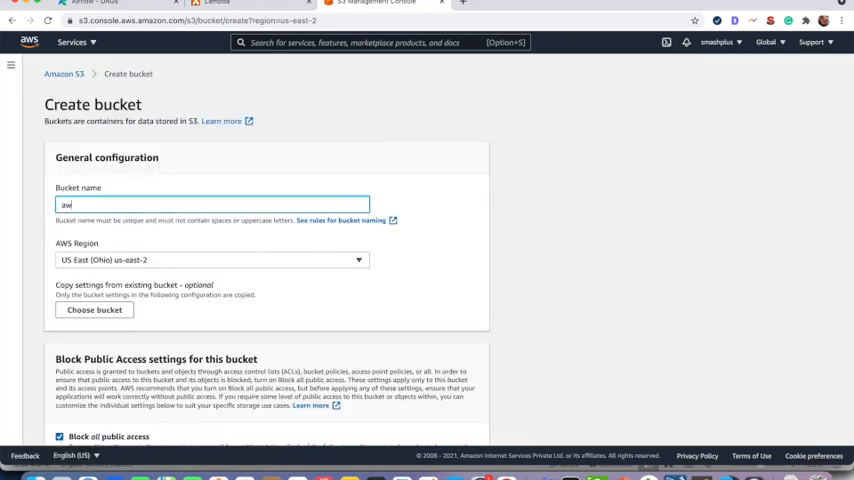
text(airflow-da)
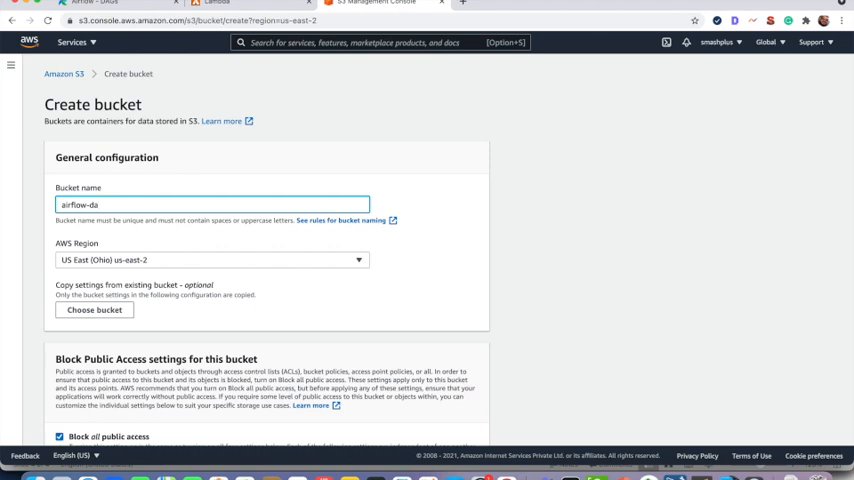
text(g)
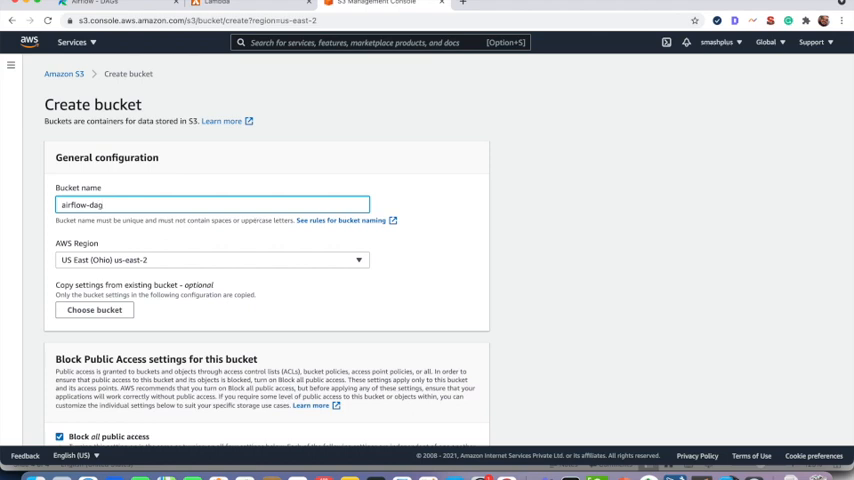
text(-task)
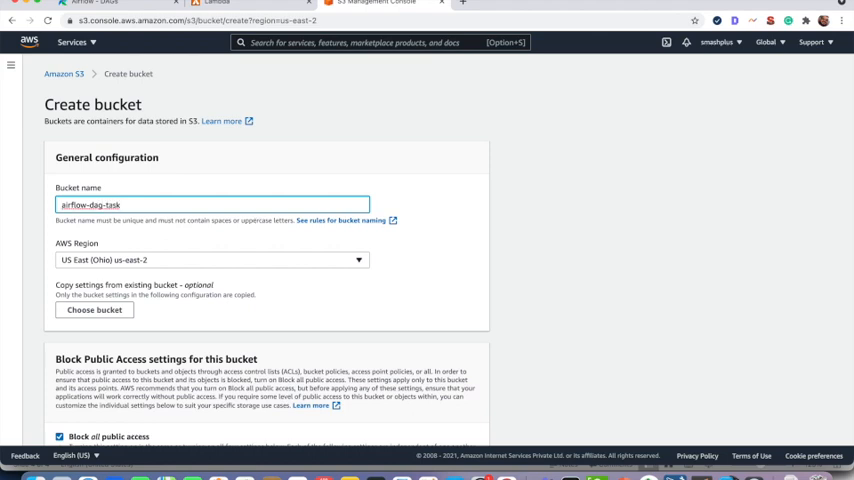
mouse_move(153, 268)
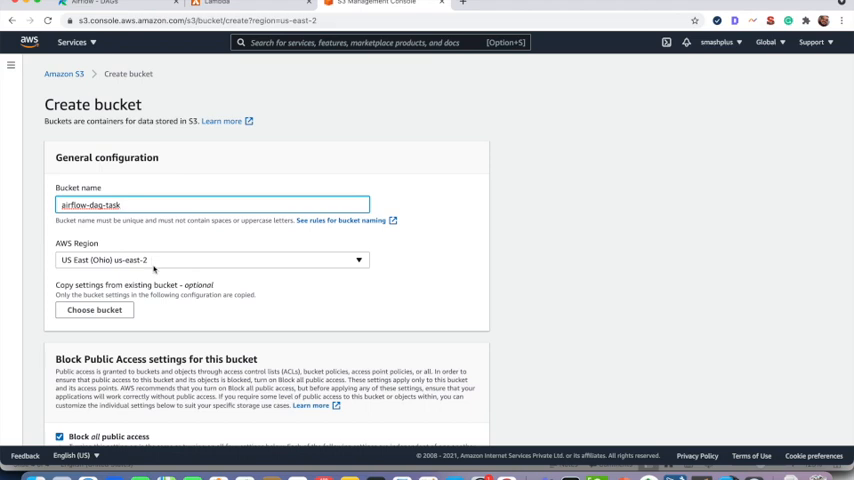
Step: Create the bucket in US East (Ohio) and return to the Lambda dashboard
scroll(down, 3)
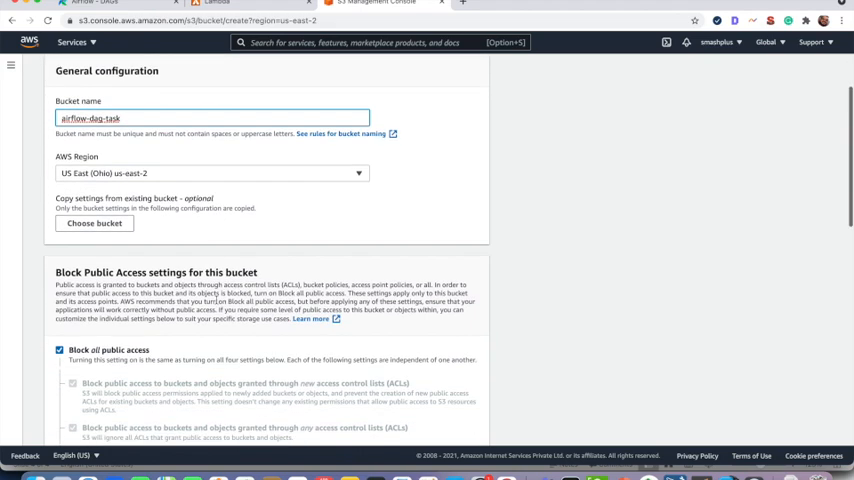
scroll(down, 3)
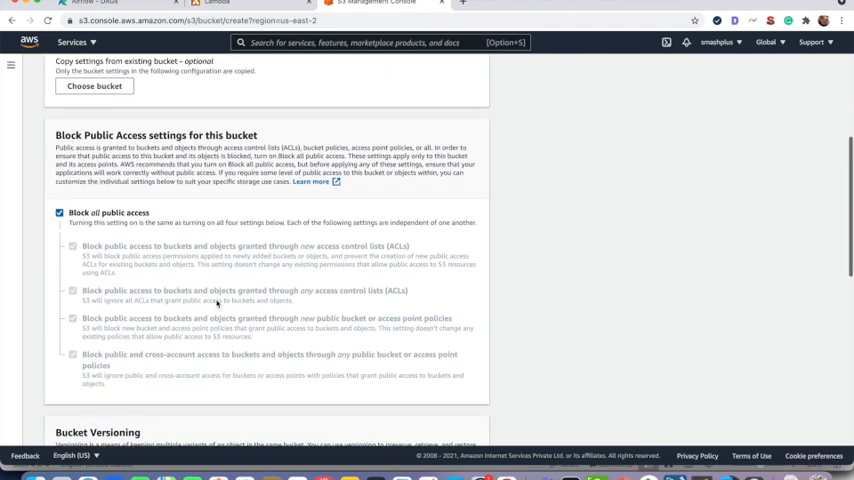
scroll(down, 3)
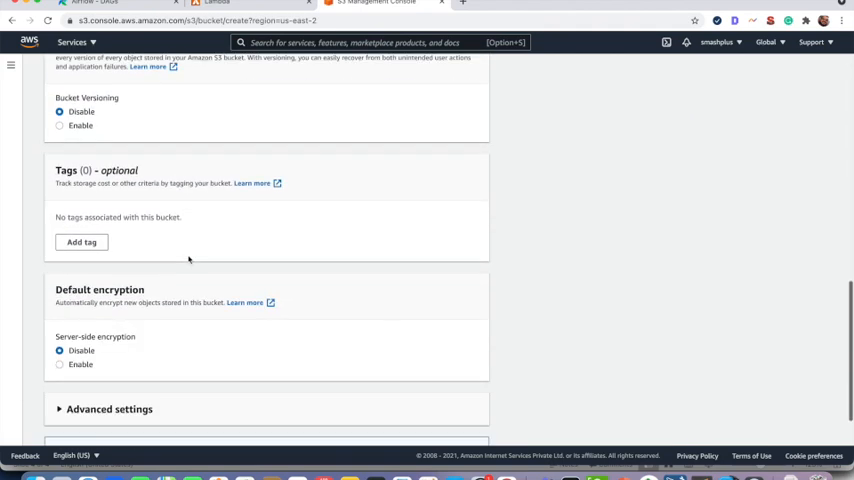
scroll(down, 3)
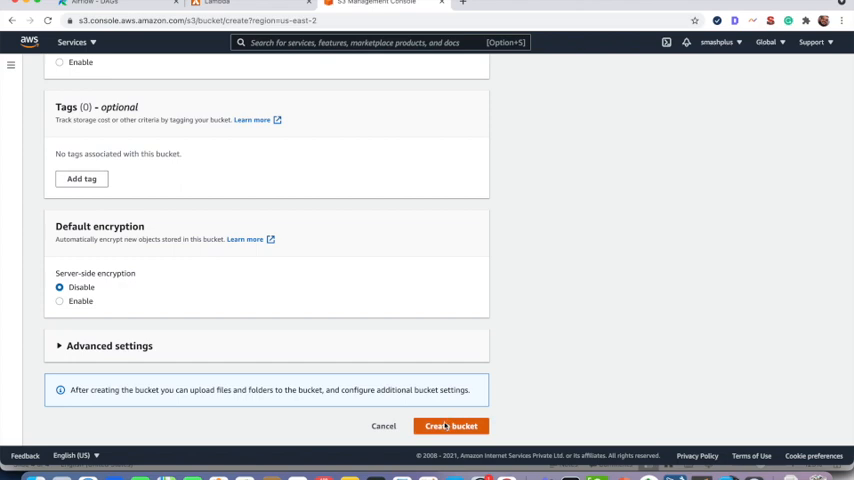
click(454, 425)
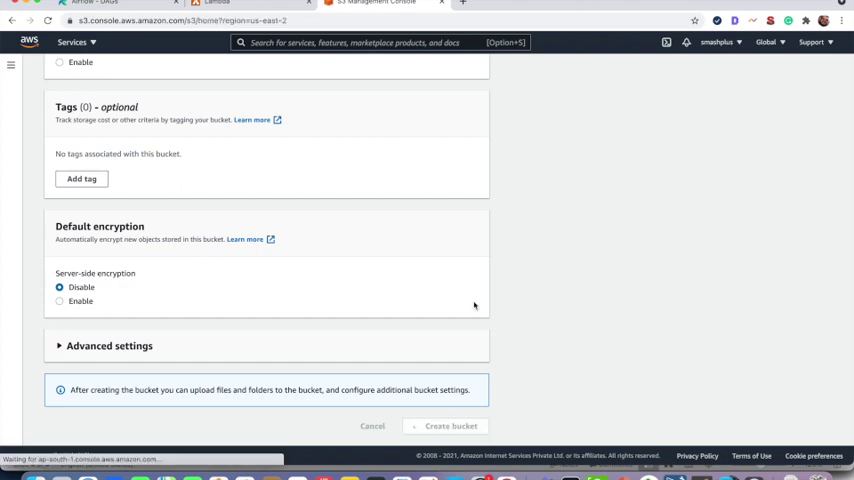
click(451, 425)
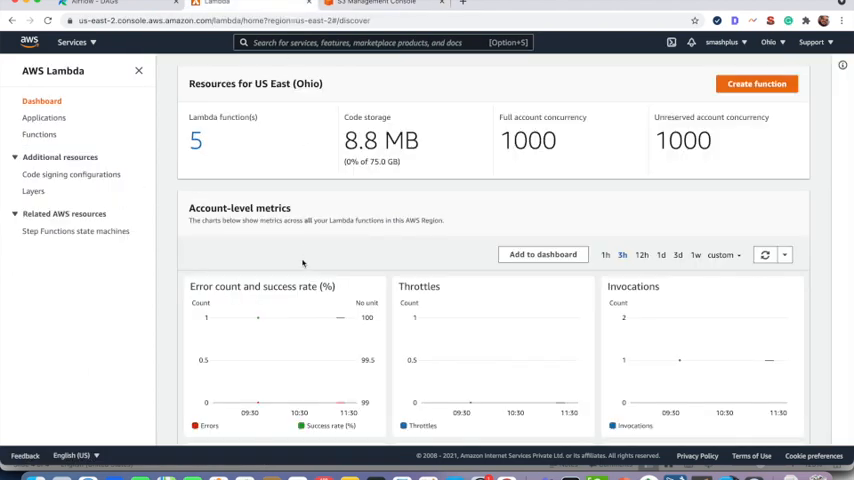
Step: Create airflowLamdaToS3 from scratch on Python 3.6 with a new basic execution role
click(758, 84)
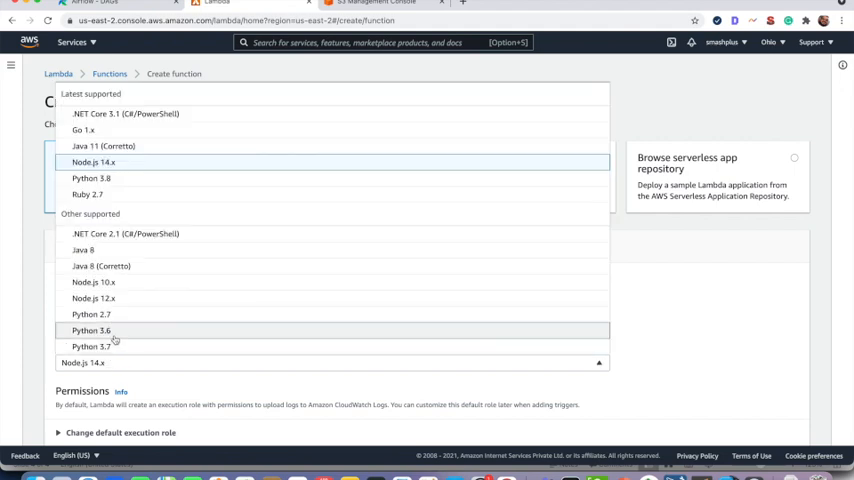
click(91, 330)
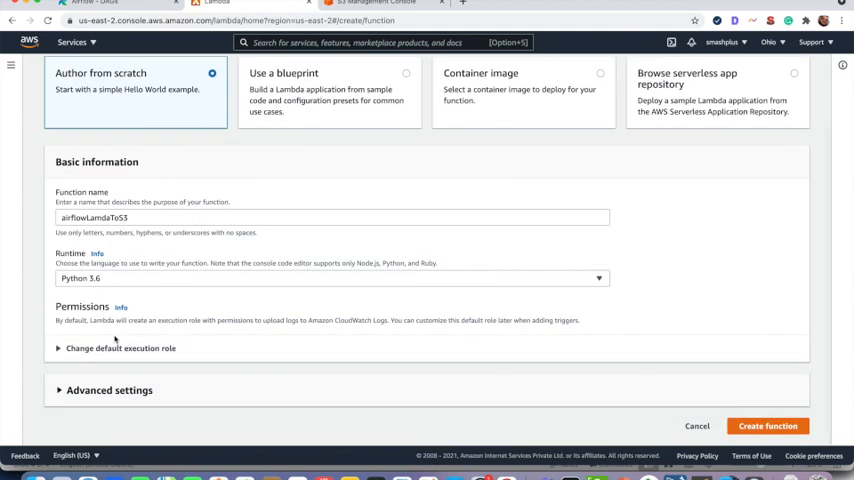
mouse_move(56, 390)
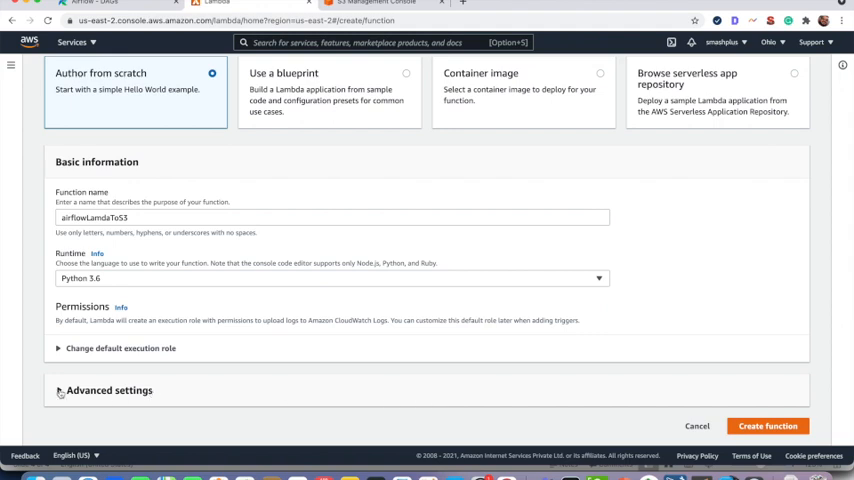
click(120, 348)
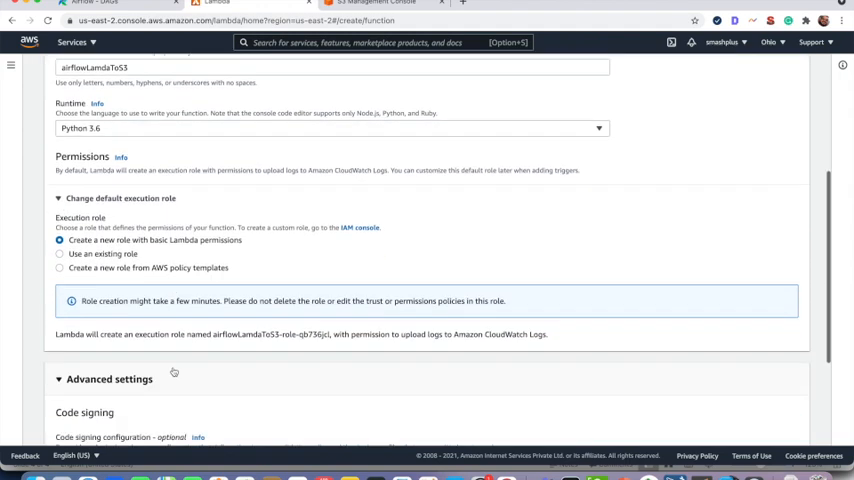
scroll(down, 3)
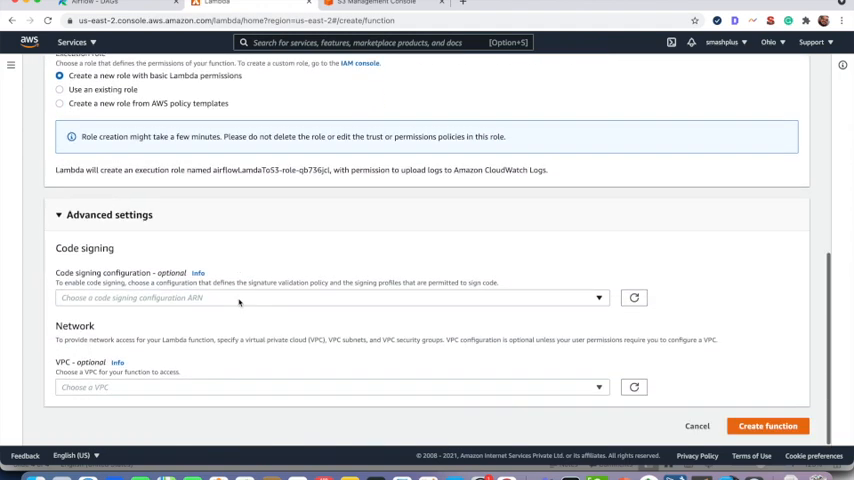
click(770, 426)
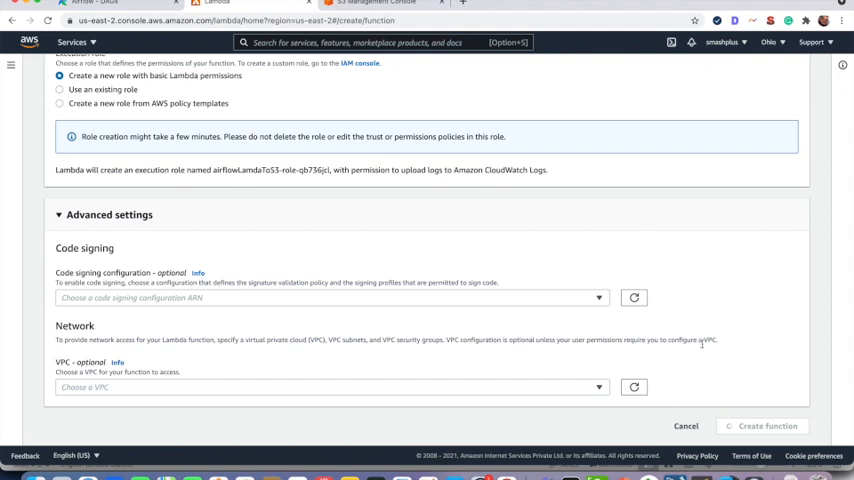
mouse_move(707, 350)
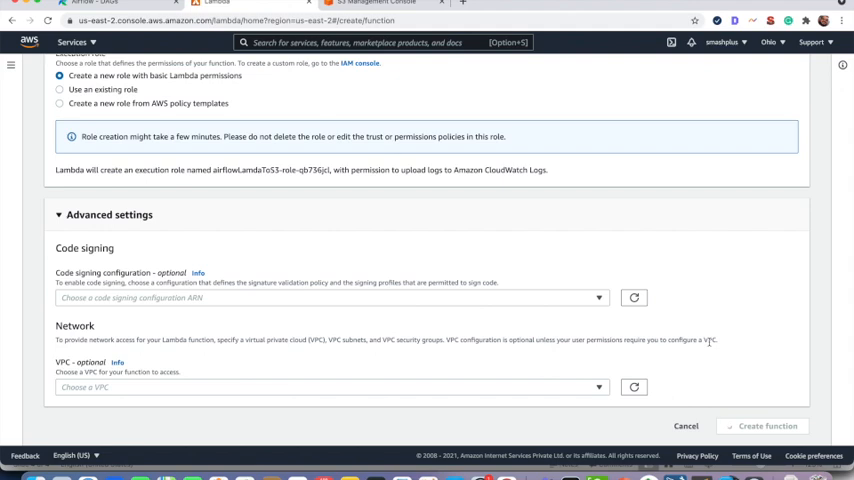
click(780, 425)
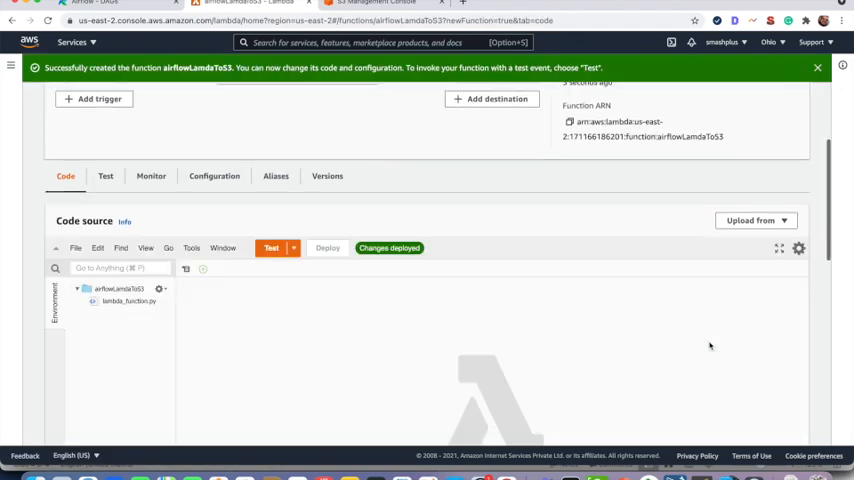
Step: Open lambda_function.py and bring in the boto3 customer-address handler from Sublime Text
click(126, 303)
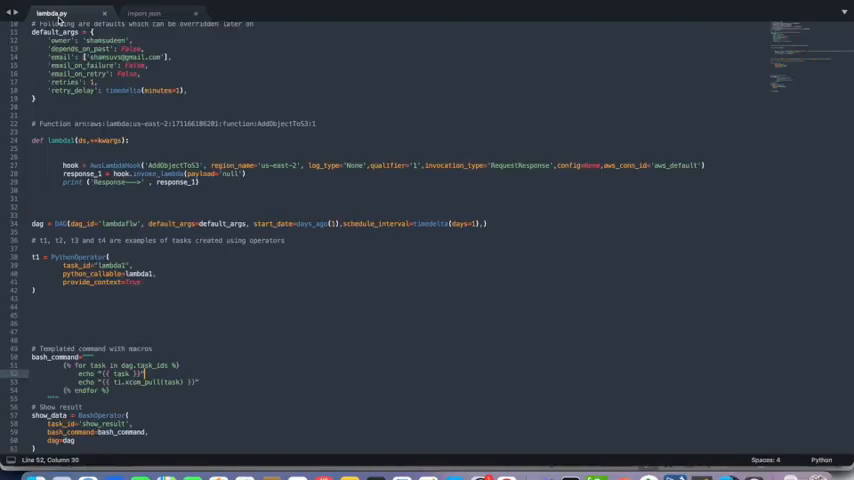
click(154, 11)
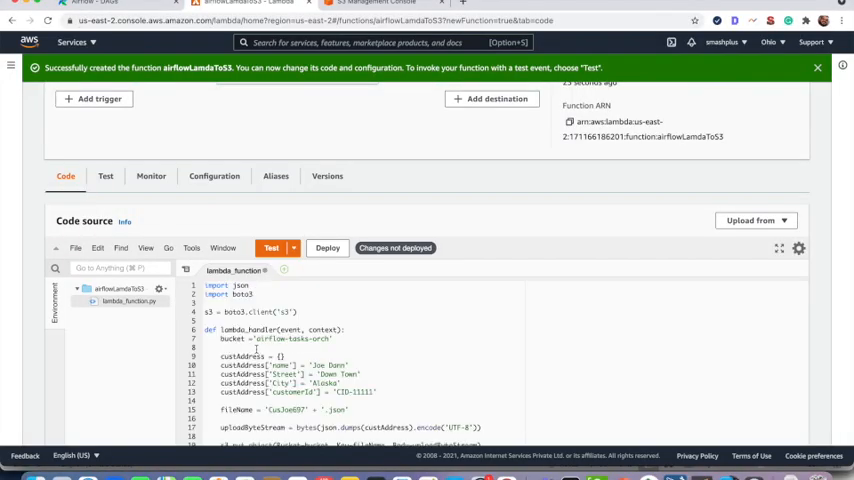
Step: Change the handler's bucket variable from airflow-tasks-orch to airflow-dag-task
scroll(down, 3)
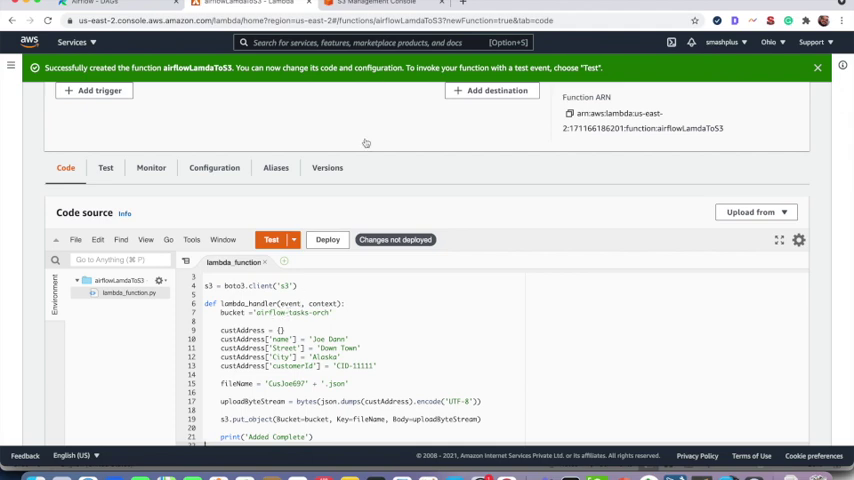
click(389, 6)
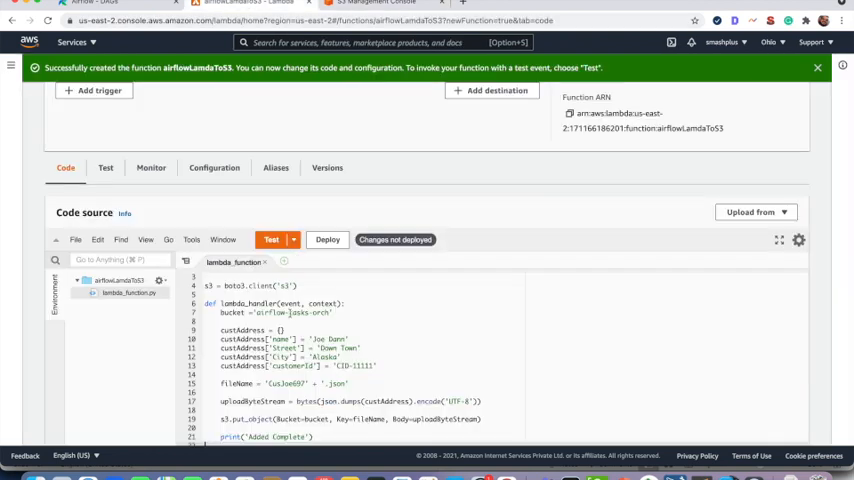
double_click(301, 313)
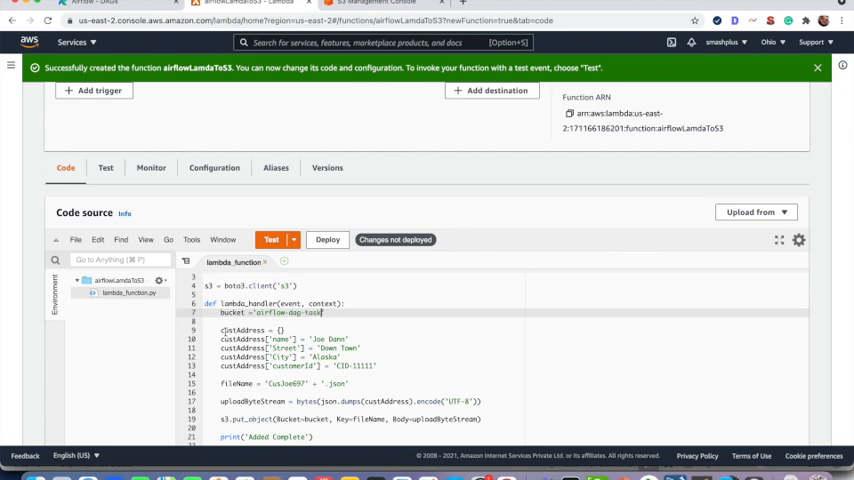
drag(220, 330, 392, 366)
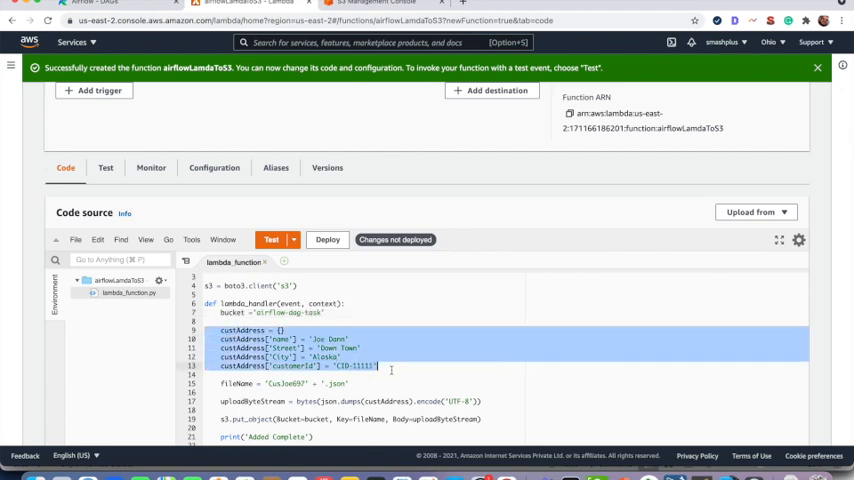
scroll(down, 3)
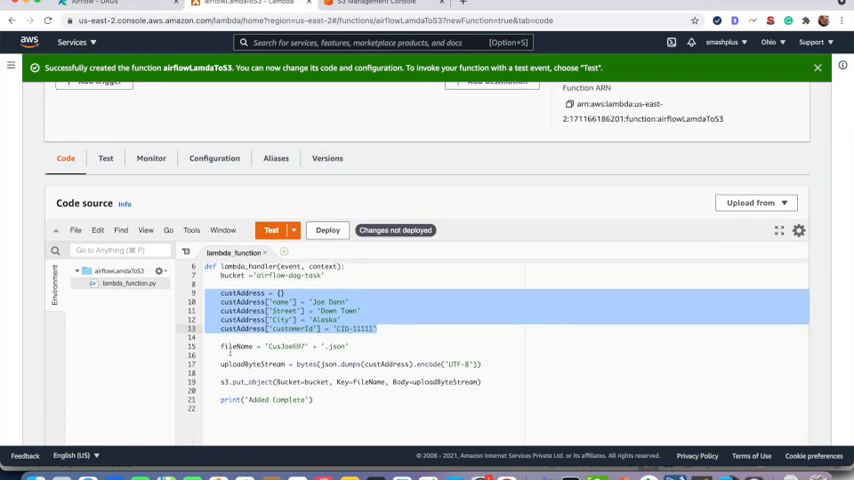
click(240, 346)
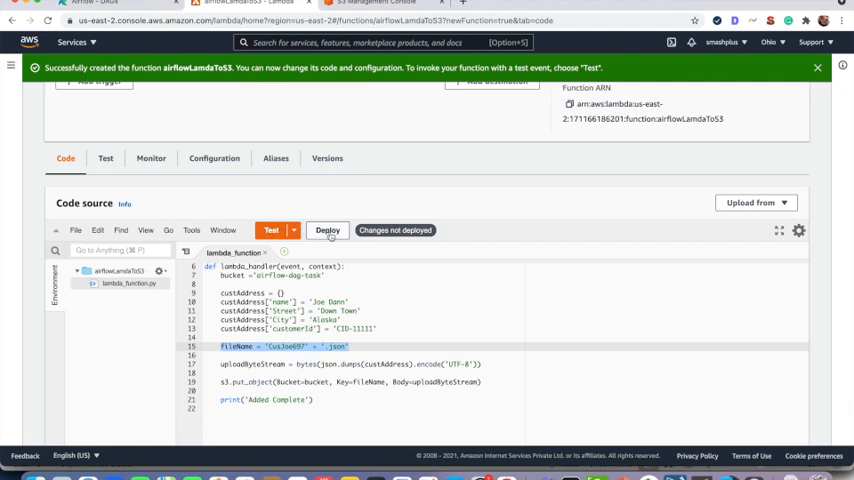
Step: Deploy the updated handler and start setting up a new test event
click(328, 230)
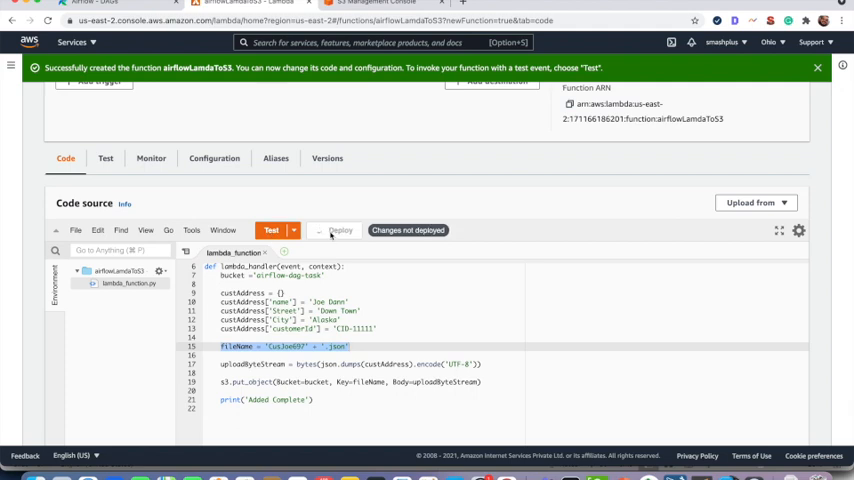
click(340, 230)
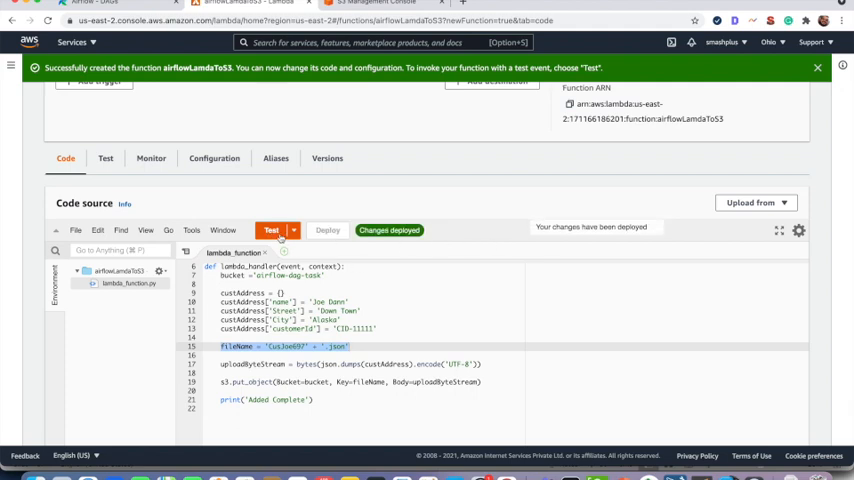
click(271, 230)
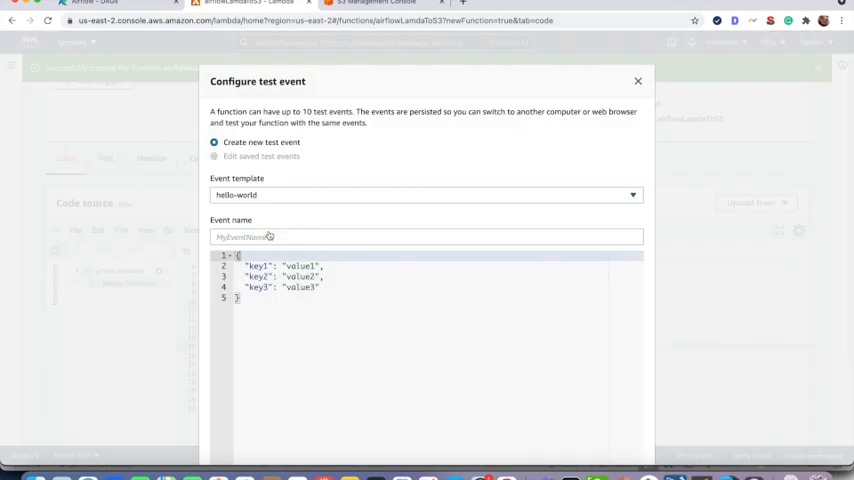
click(633, 78)
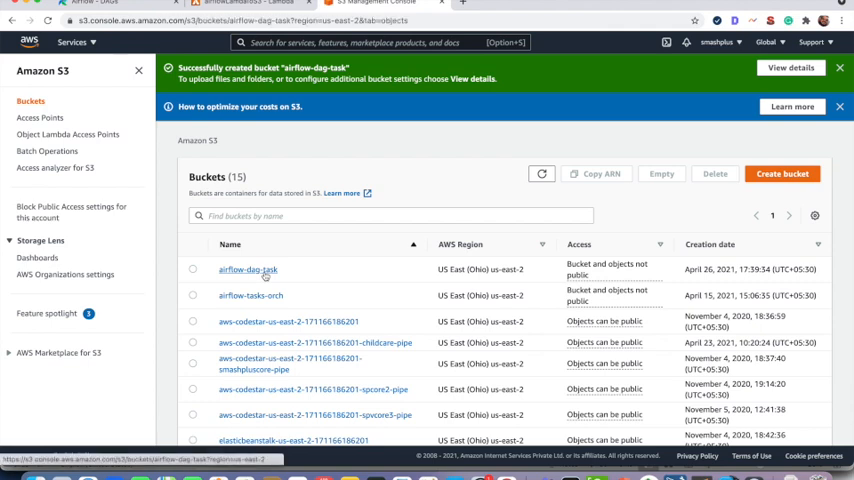
Step: Open the airflowLamdaToS3-role-qb736jcl execution role from Configuration > Permissions in IAM
click(247, 270)
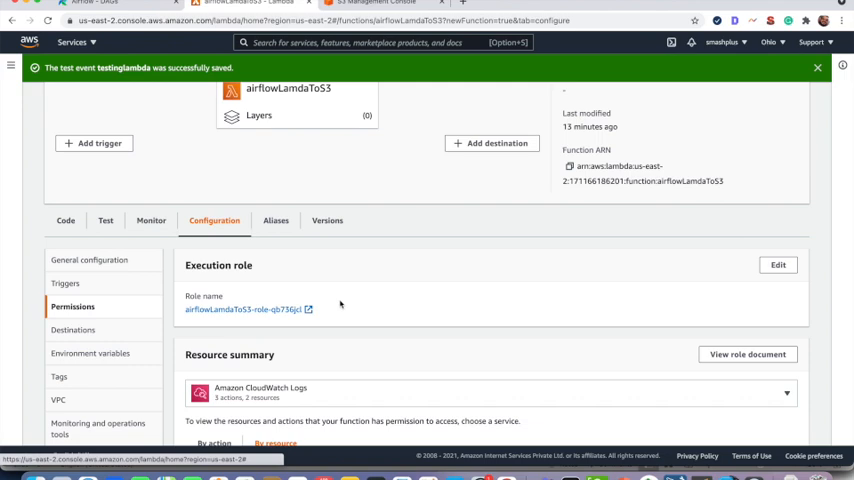
scroll(down, 3)
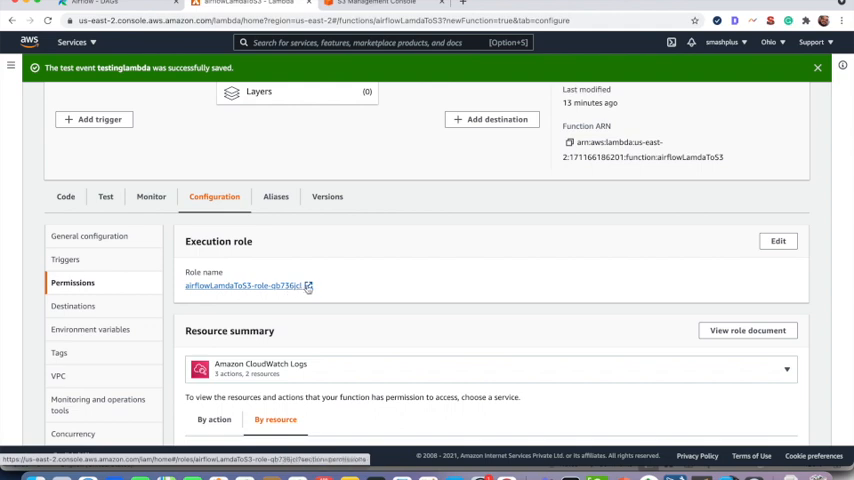
click(243, 286)
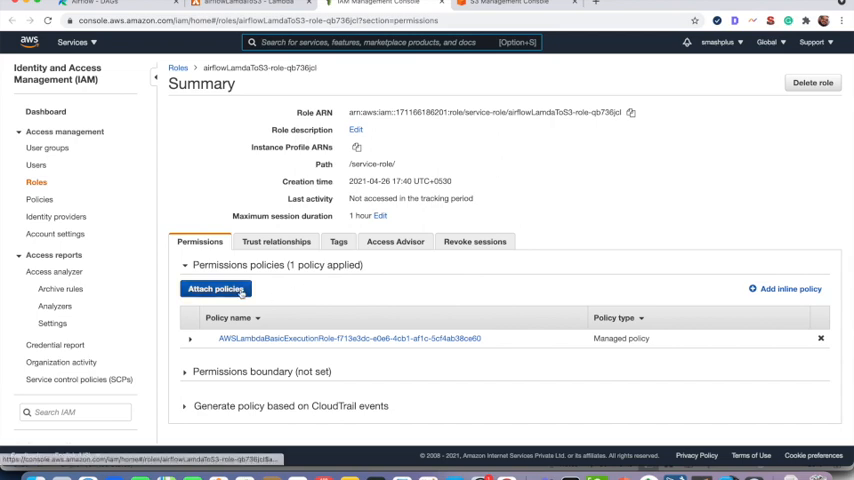
Step: Search for 's3' and attach s3PutPolicy to the execution role
click(215, 289)
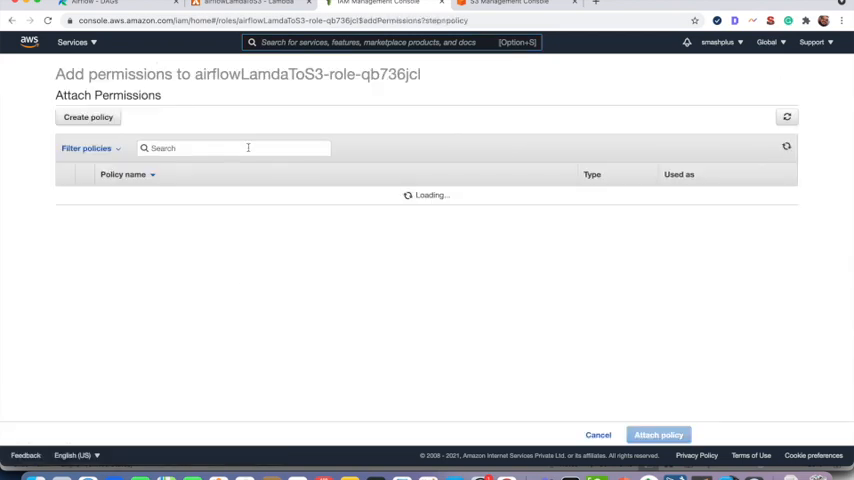
text(s3)
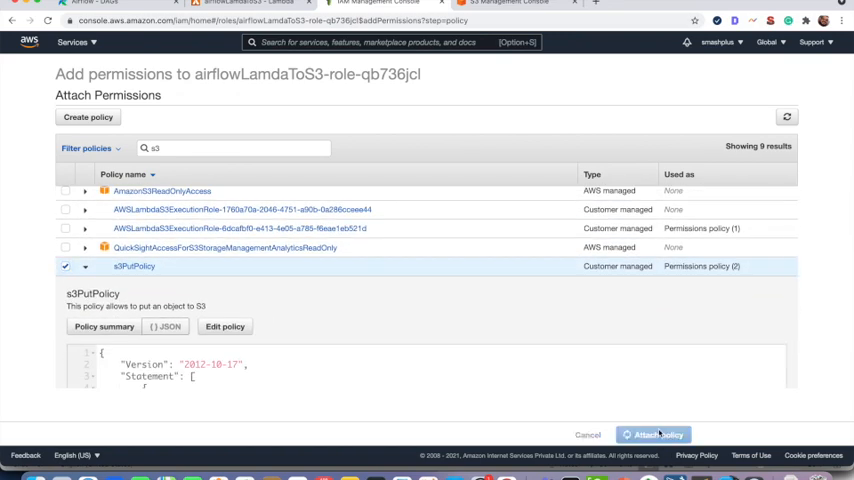
click(664, 431)
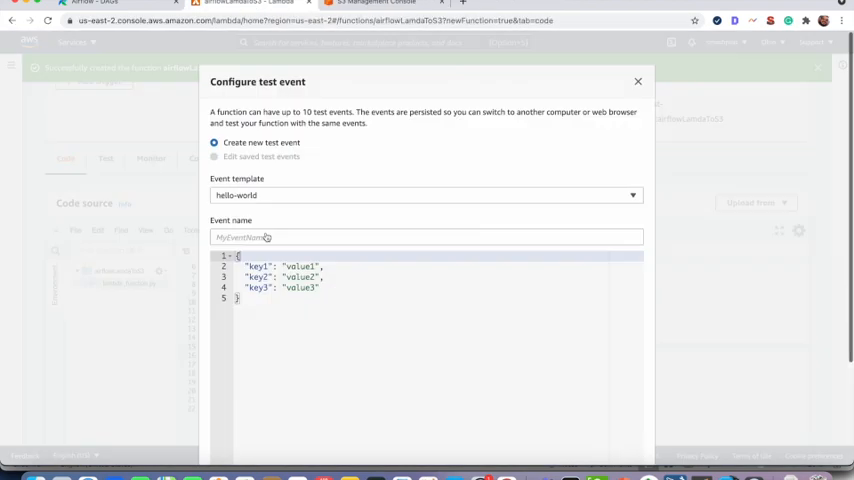
Step: Name and save the test event testinglambda
click(425, 237)
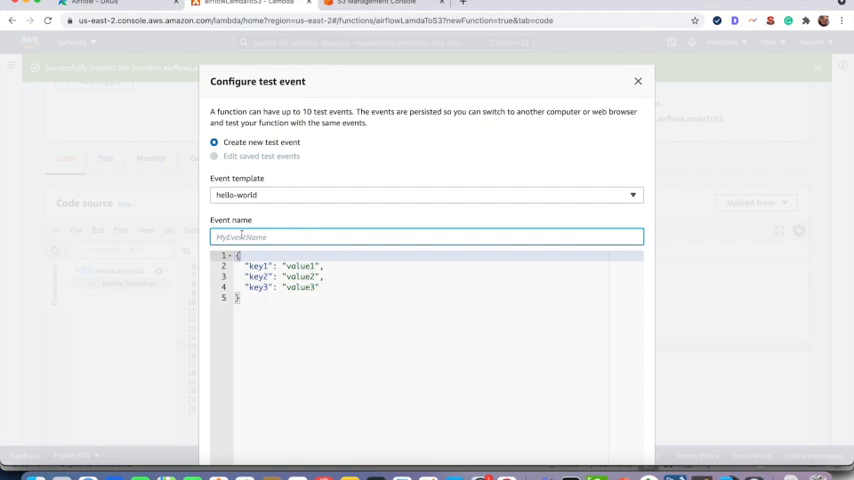
text(test)
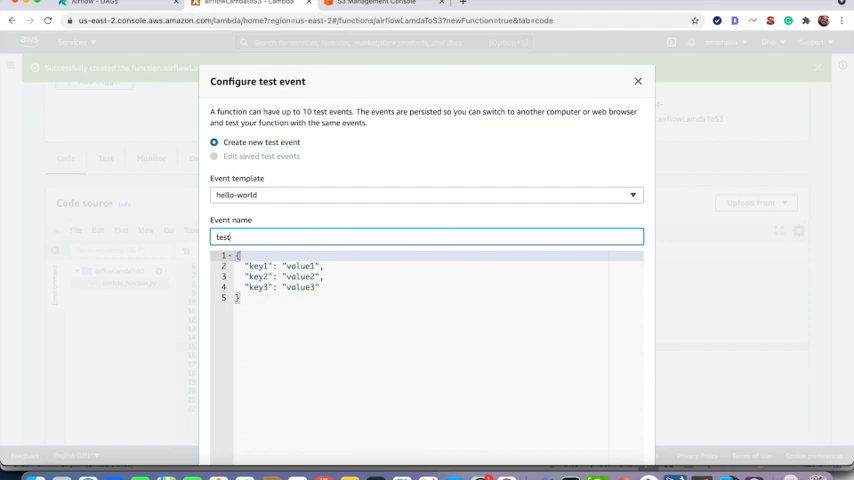
text(estinglambda)
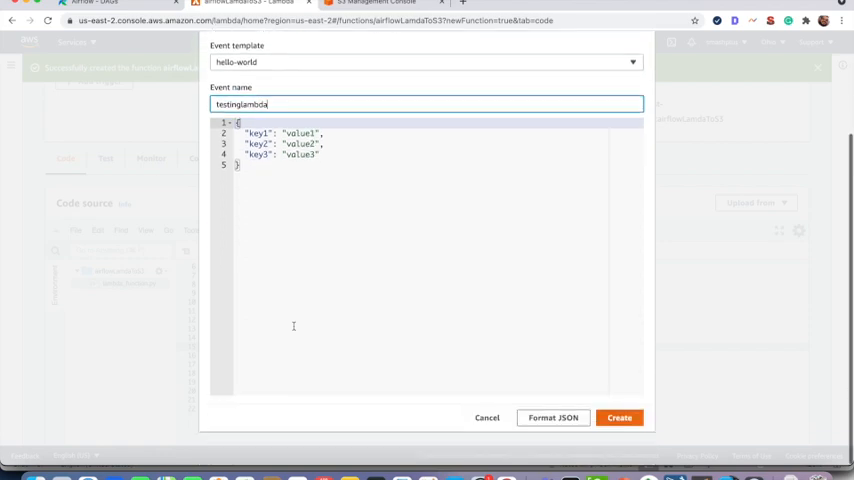
click(620, 417)
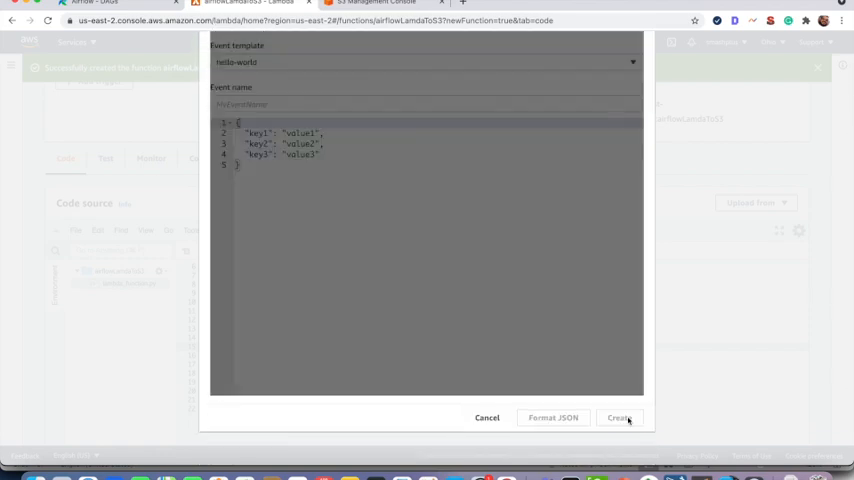
click(627, 417)
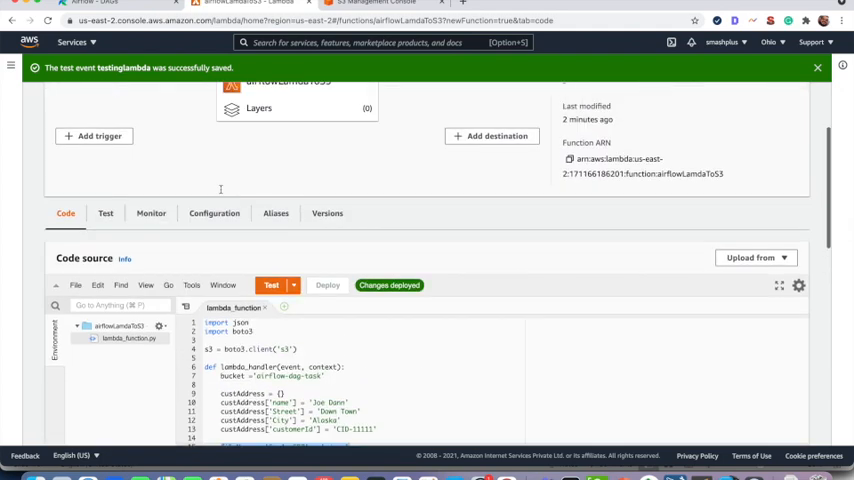
Step: Run testinglambda, confirm 'Added Complete' in the log details, then view the airflow-dag-task bucket
click(271, 285)
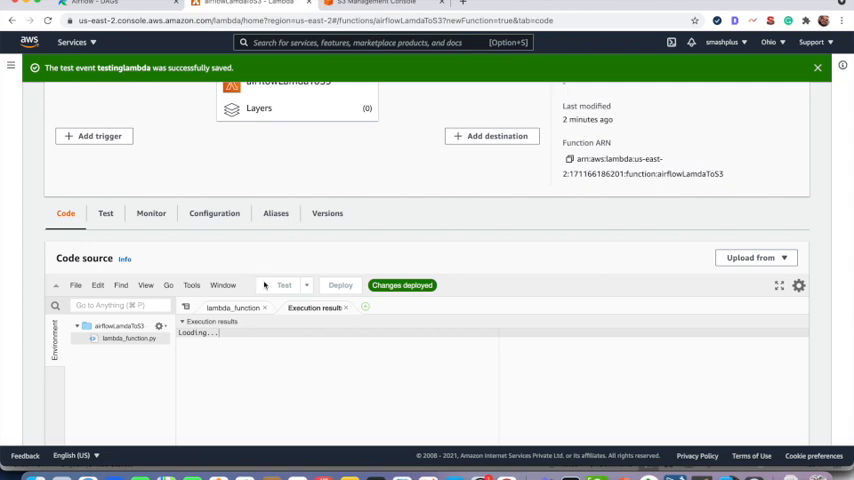
click(104, 213)
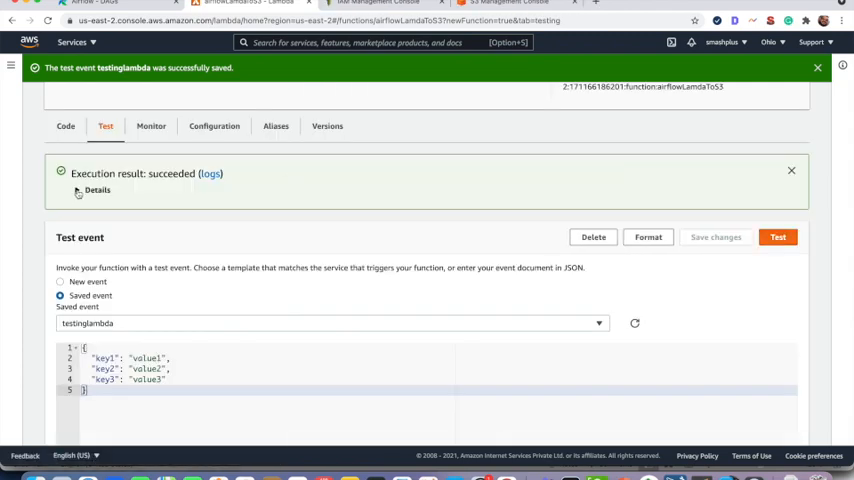
click(96, 190)
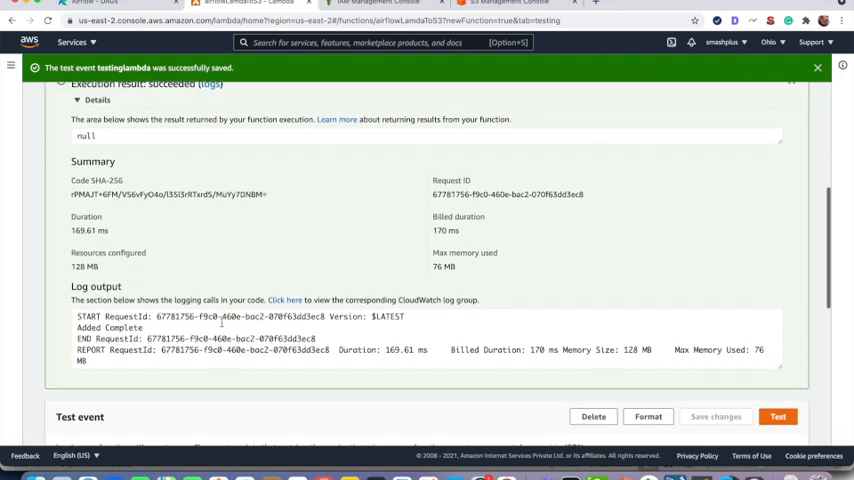
scroll(down, 3)
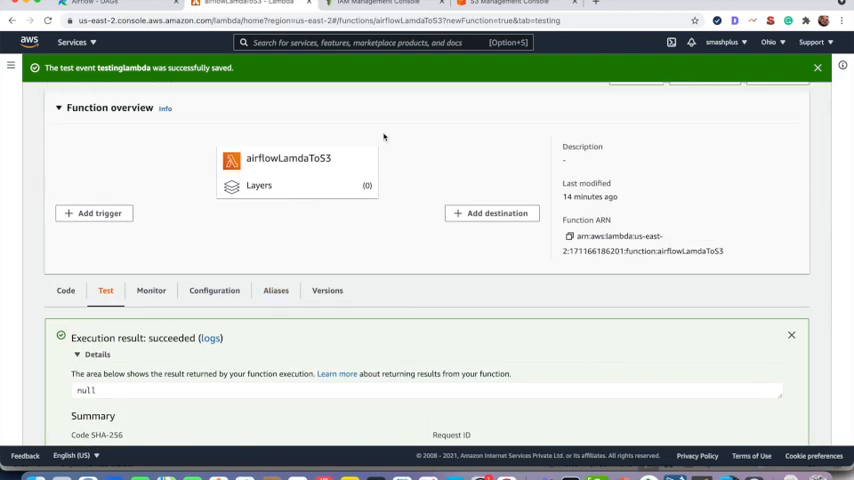
click(513, 7)
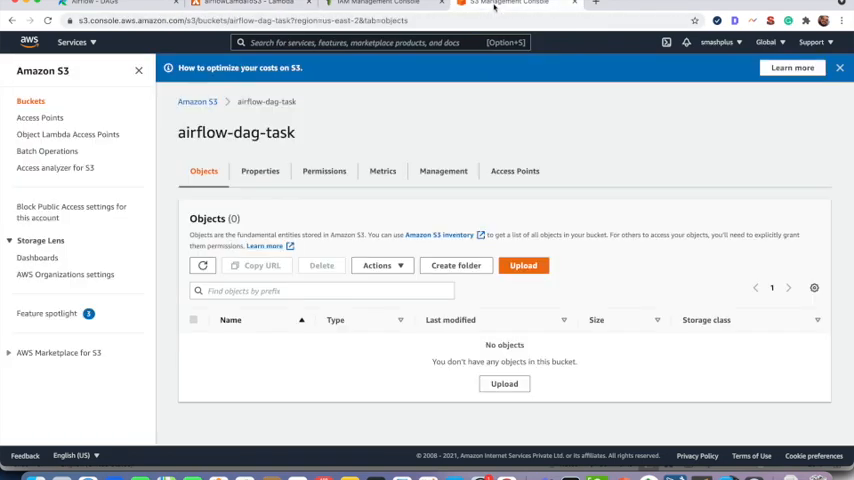
Step: Refresh the airflow-dag-task bucket and open the new CusJoe697.json object
click(202, 265)
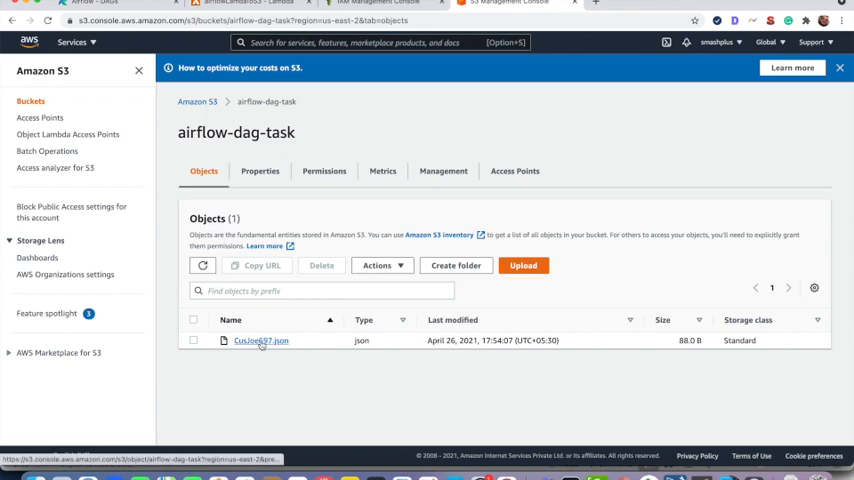
click(263, 340)
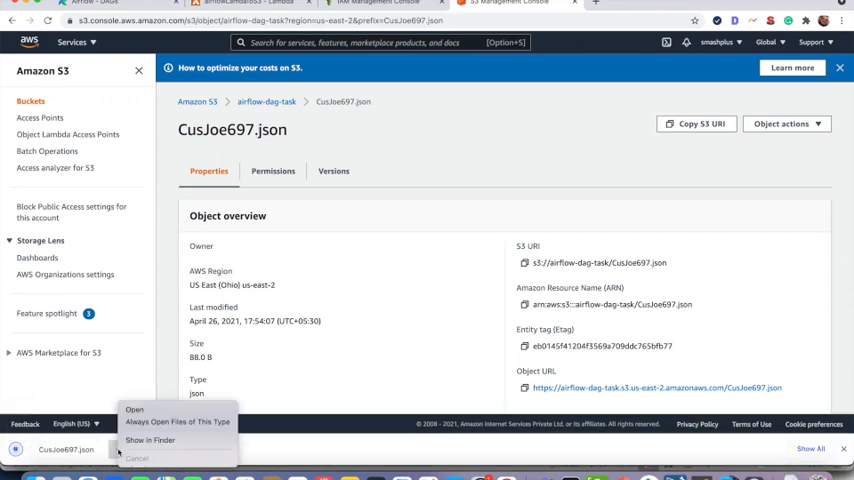
mouse_move(166, 436)
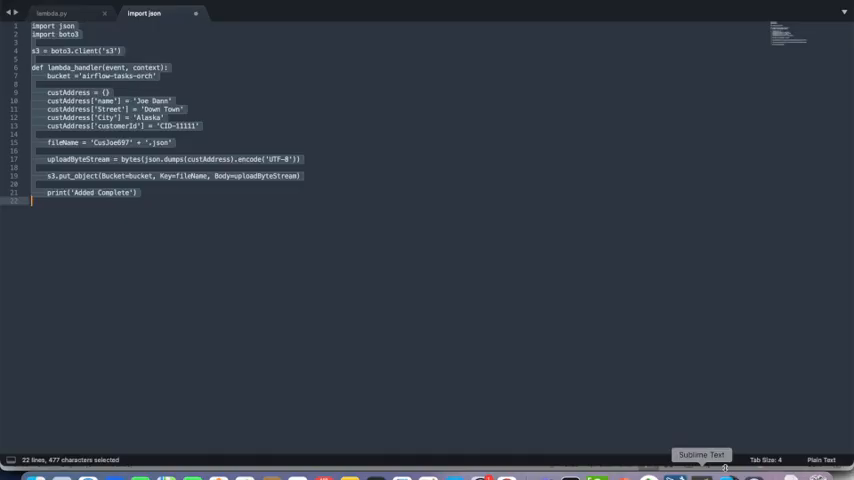
Step: Bring Sublime Text forward on lambda.py and highlight the PythonOperator import line
click(57, 14)
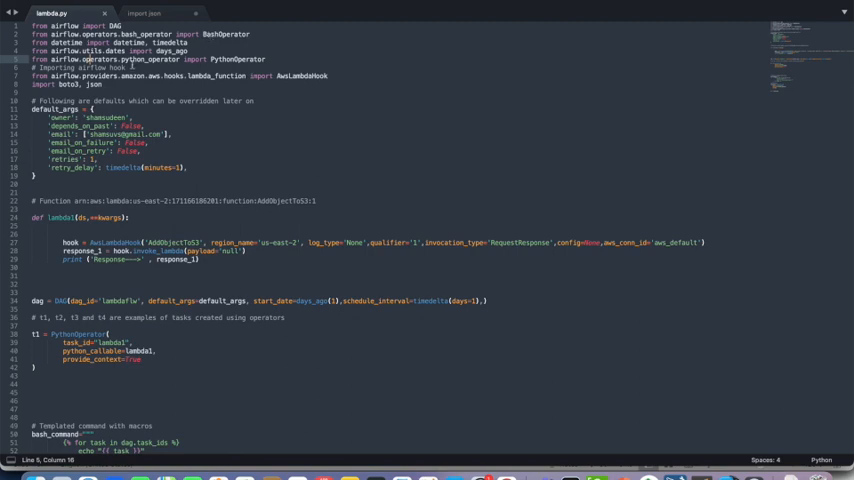
drag(35, 59, 265, 59)
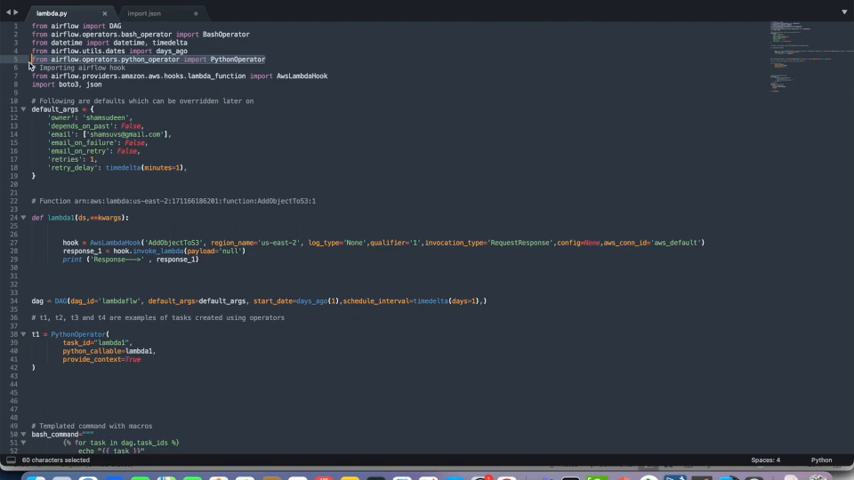
click(334, 76)
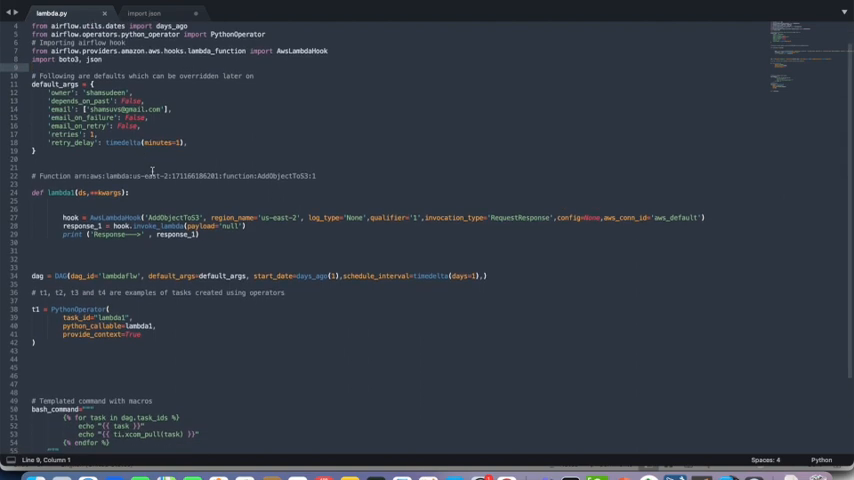
click(34, 95)
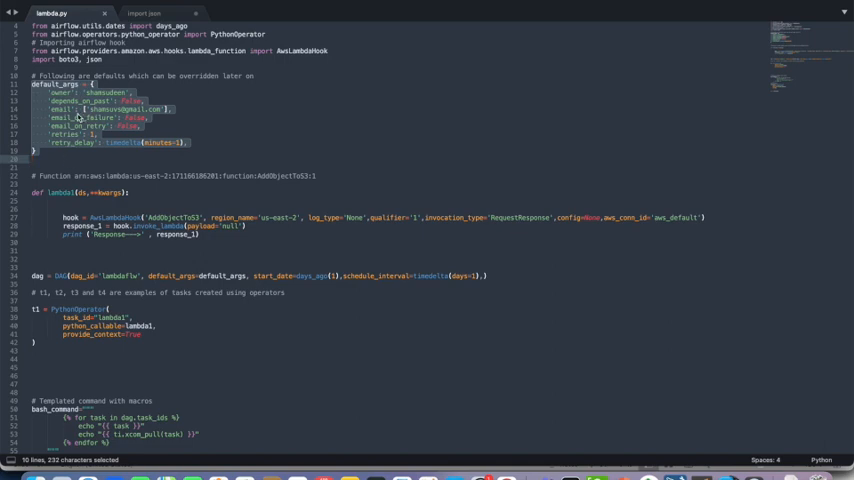
scroll(down, 3)
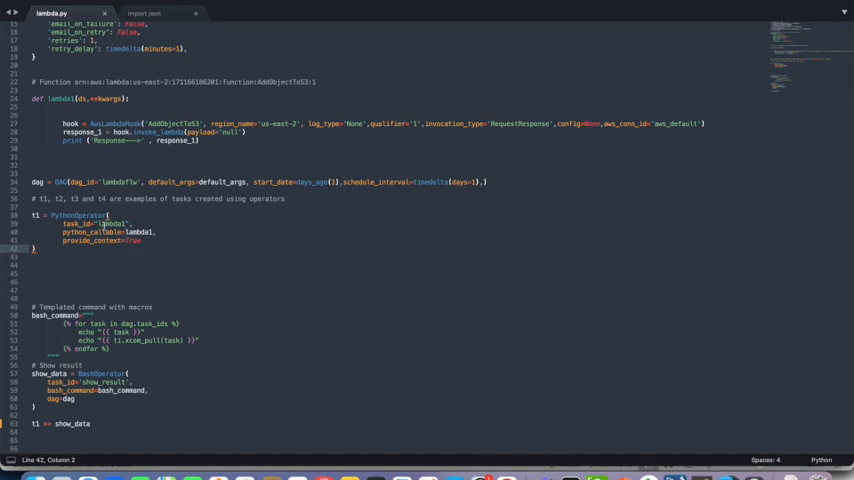
double_click(110, 232)
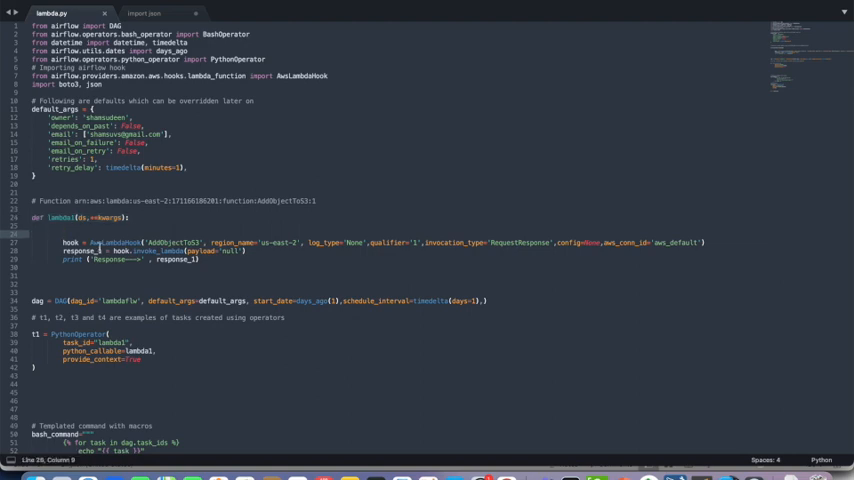
Step: Replace AddObjectToS3 with airflowLamdaToS3 in the AwsLambdaHook call, then review region_name and aws_conn_id
double_click(110, 242)
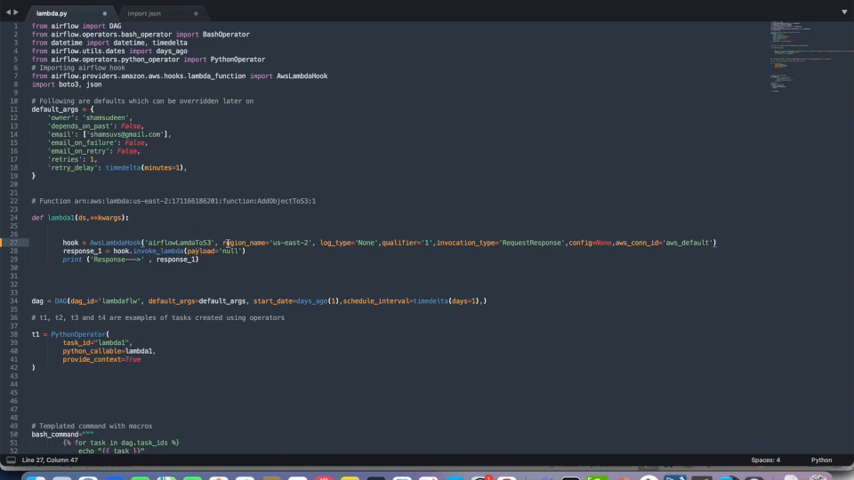
drag(222, 242, 315, 242)
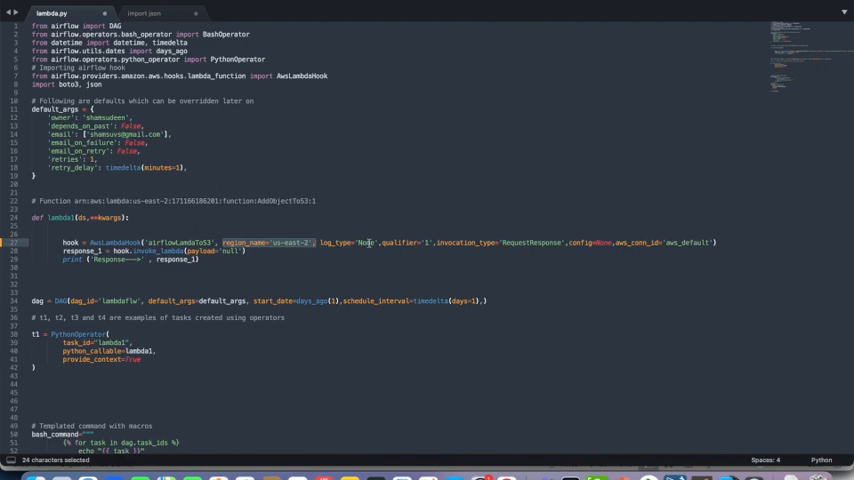
mouse_move(550, 242)
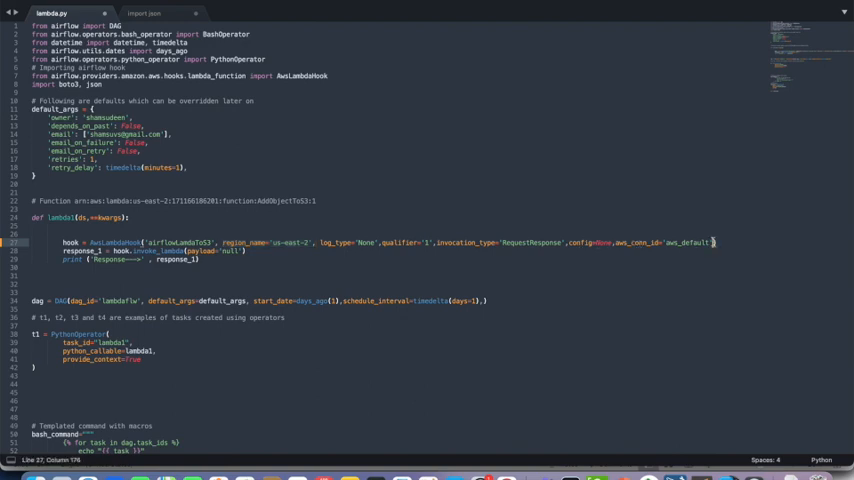
drag(712, 242, 617, 242)
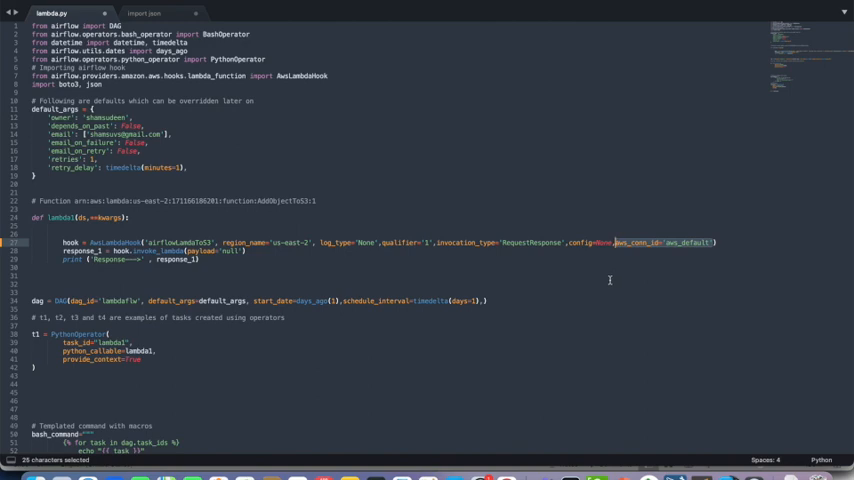
scroll(down, 3)
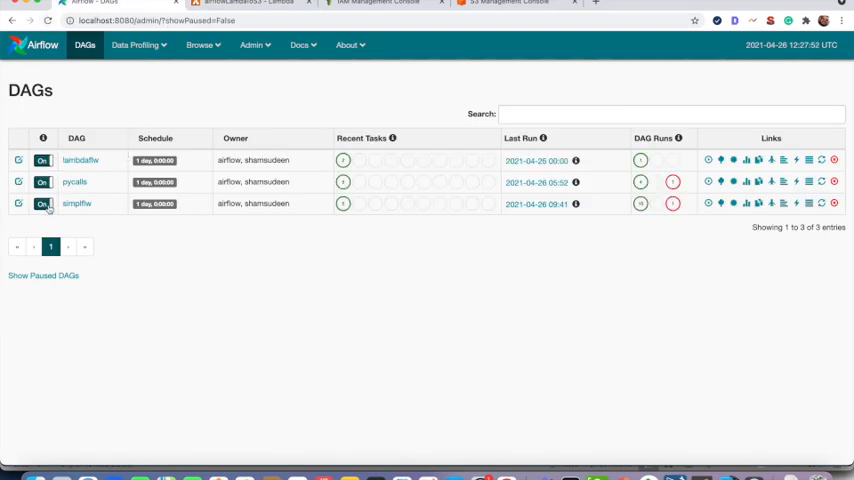
mouse_move(85, 182)
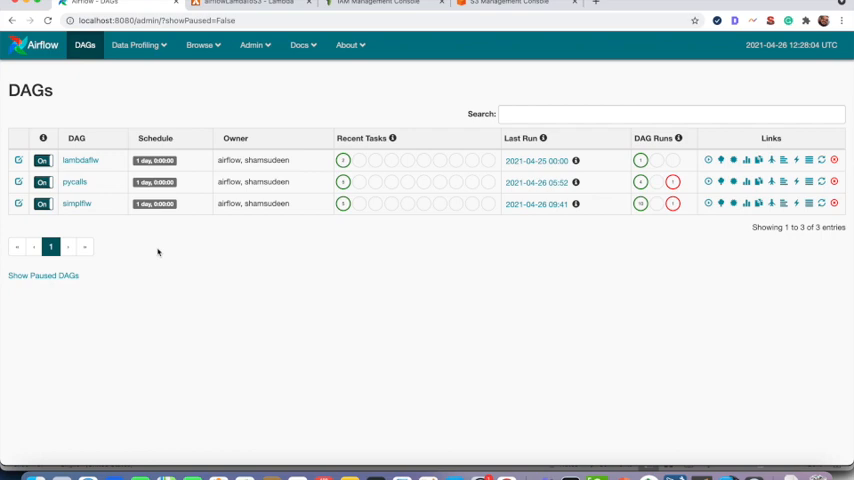
Step: Open the lambdaflw DAG, check its graph and tree views, and scroll through its code
click(77, 160)
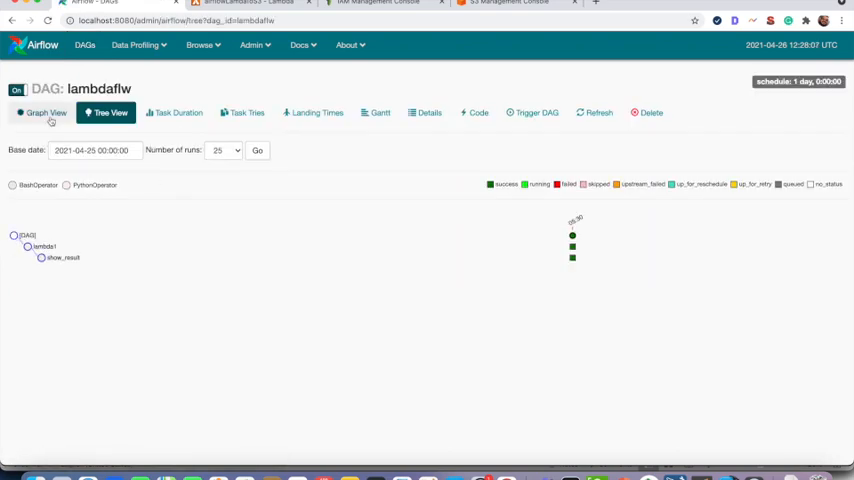
click(46, 112)
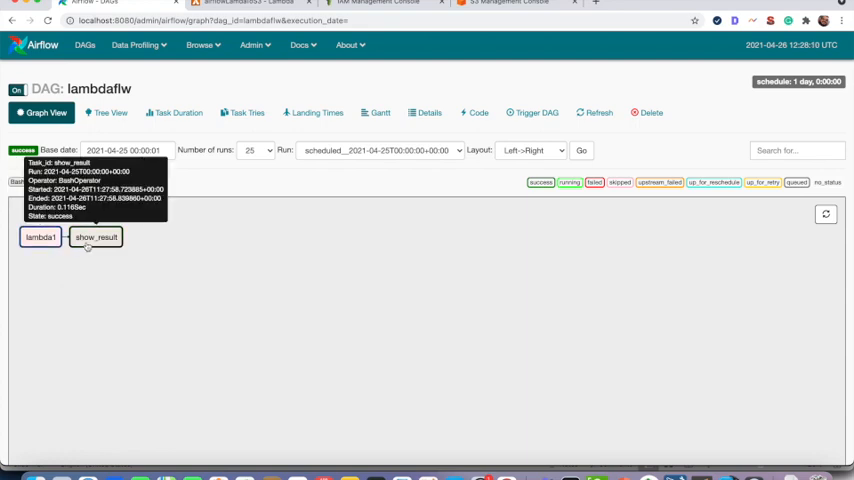
mouse_move(105, 133)
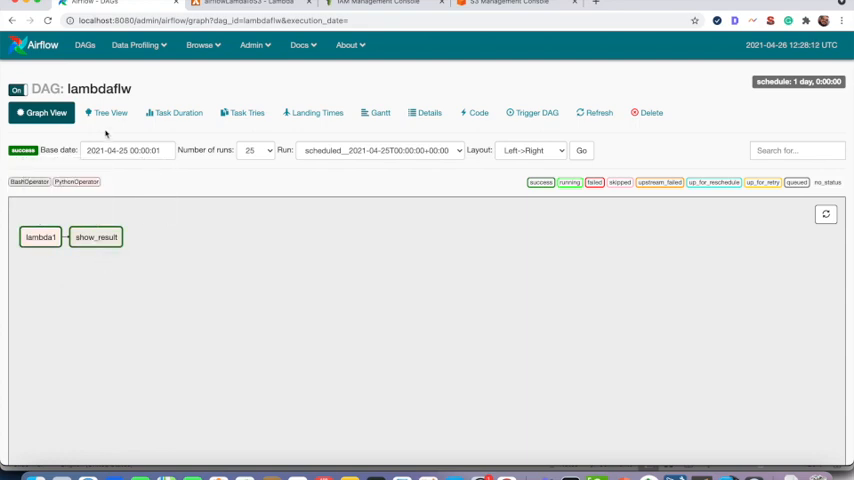
click(108, 112)
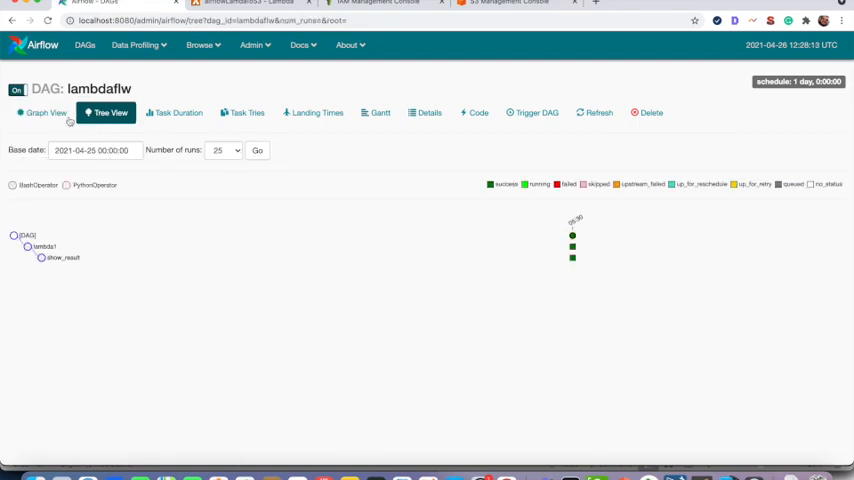
click(47, 112)
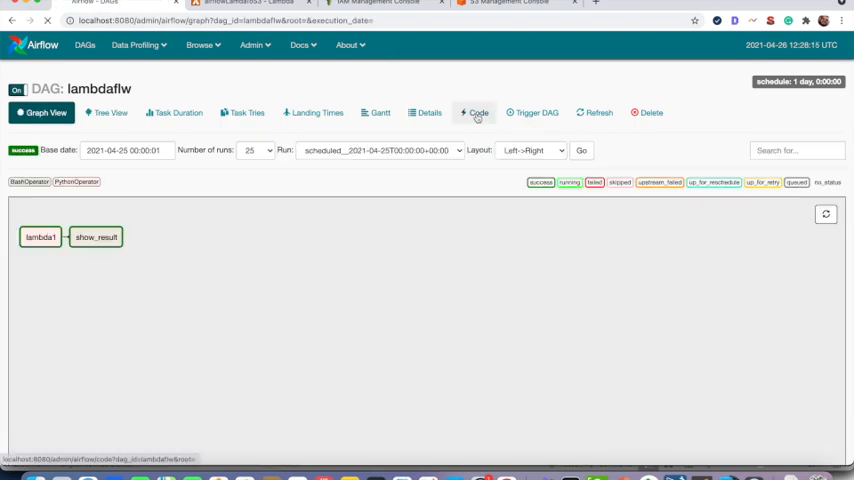
click(476, 112)
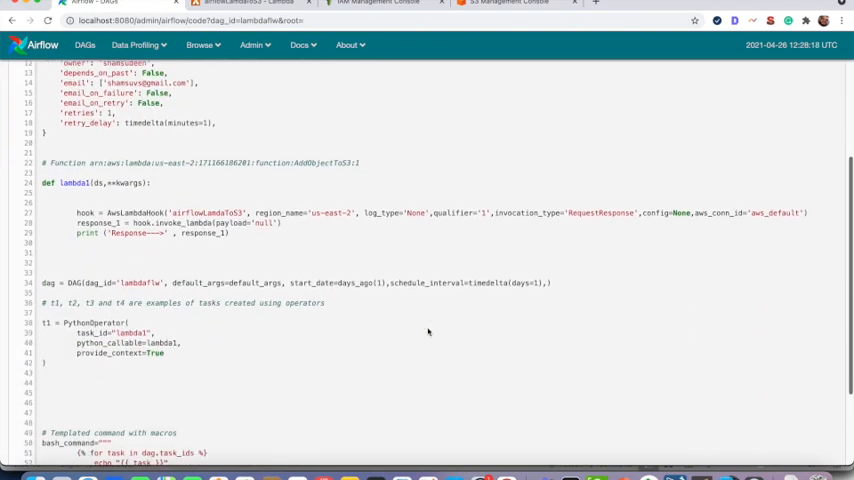
scroll(down, 3)
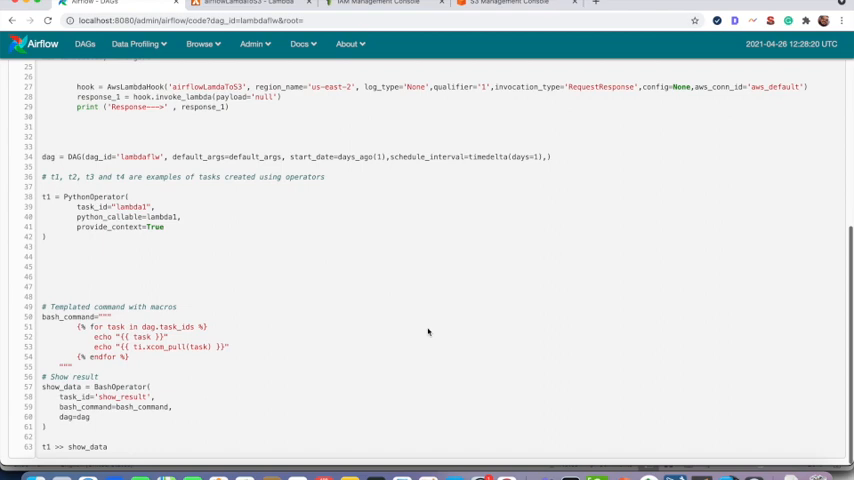
scroll(up, 3)
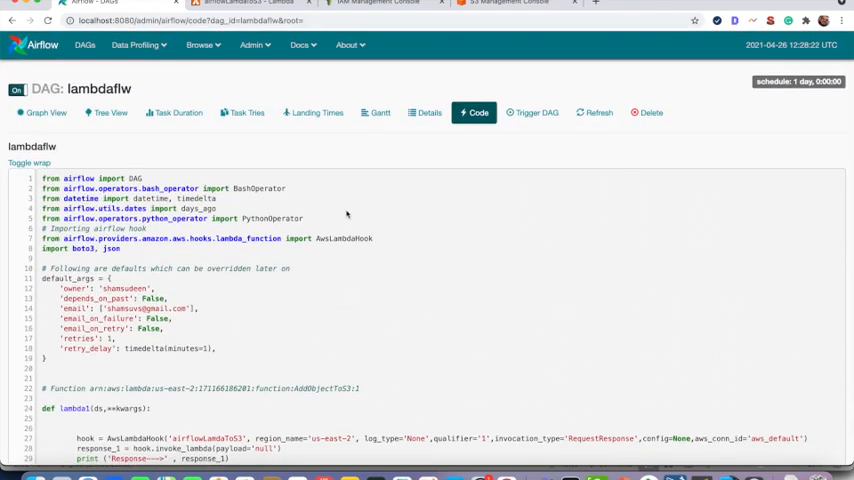
mouse_move(335, 88)
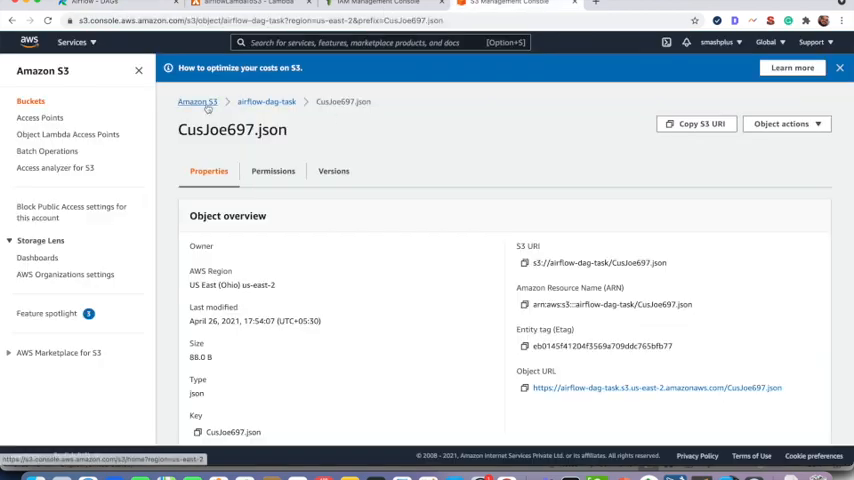
Step: Remove CusJoe697.json from the airflow-dag-task S3 bucket and dismiss the deletion status page
click(204, 100)
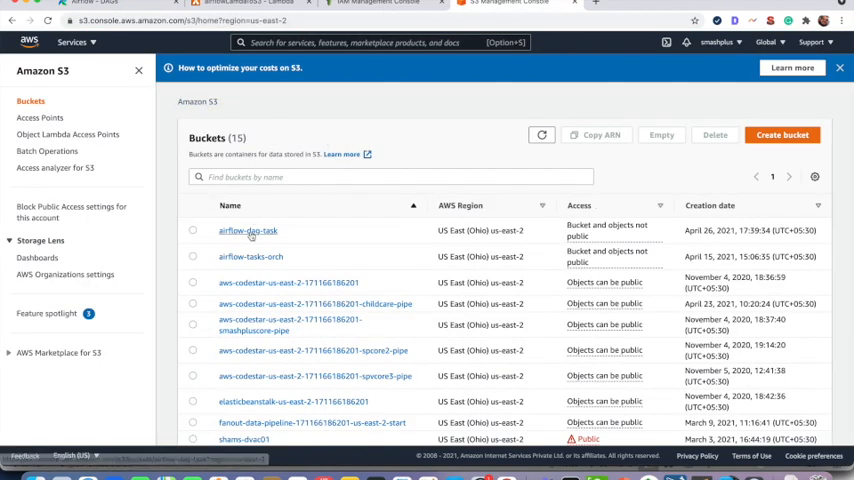
click(247, 231)
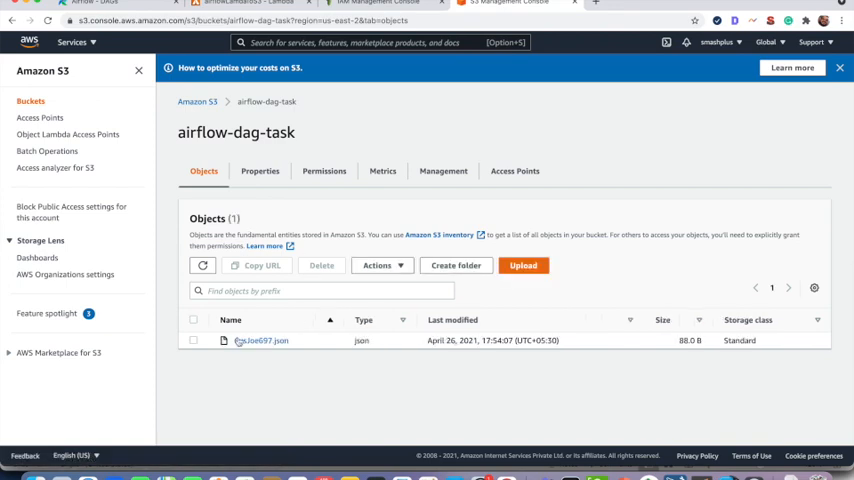
click(193, 340)
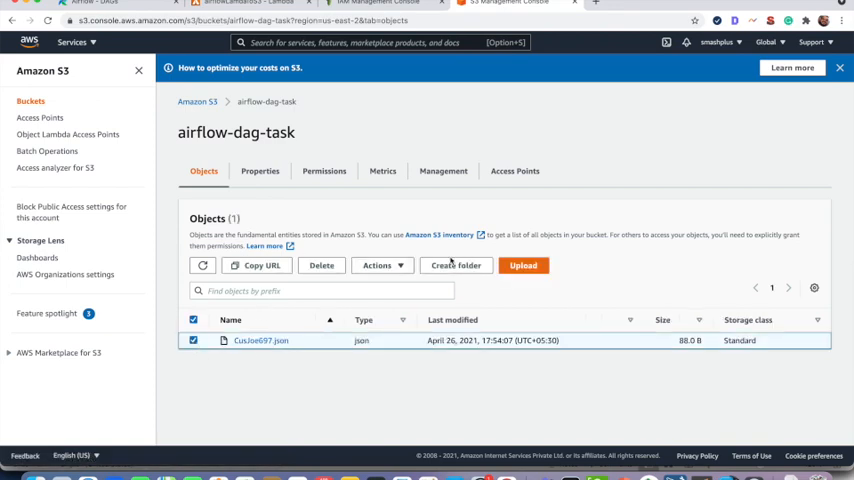
click(321, 265)
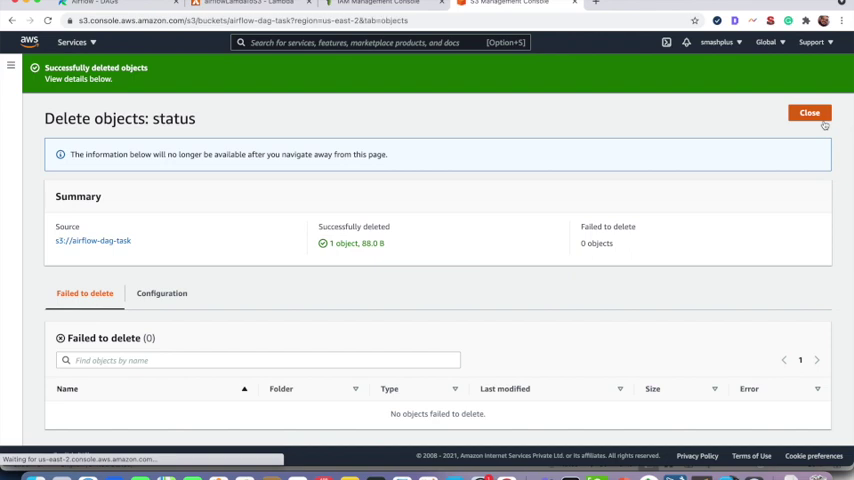
click(808, 113)
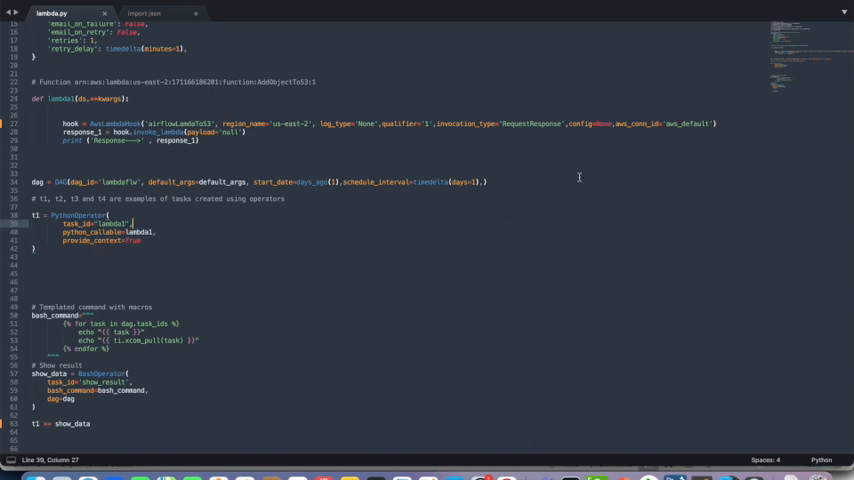
double_click(691, 123)
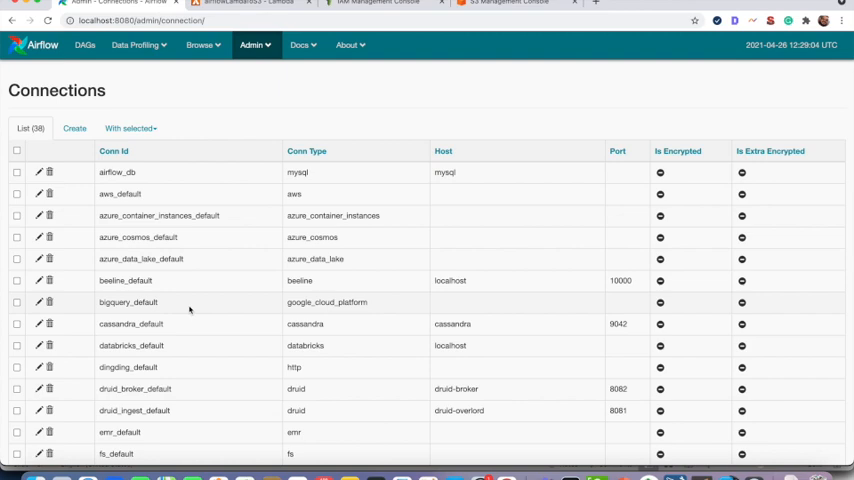
Step: Scroll the Connections list and open aws_default's edit form
scroll(down, 3)
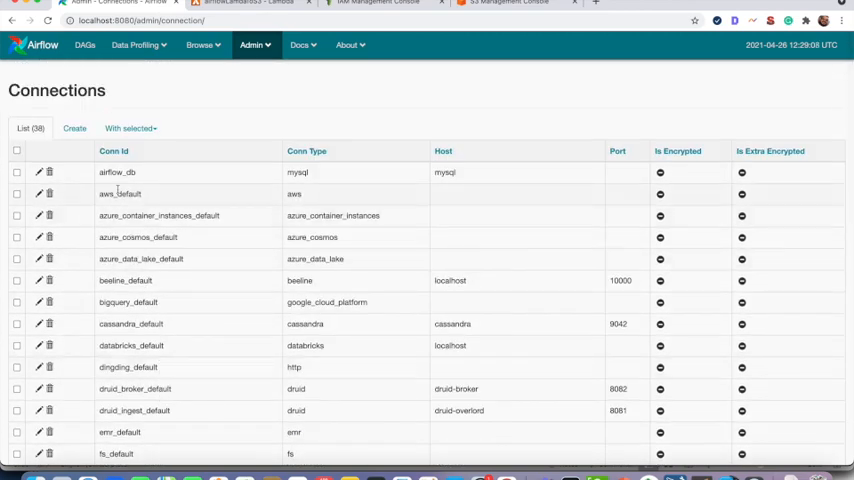
mouse_move(152, 197)
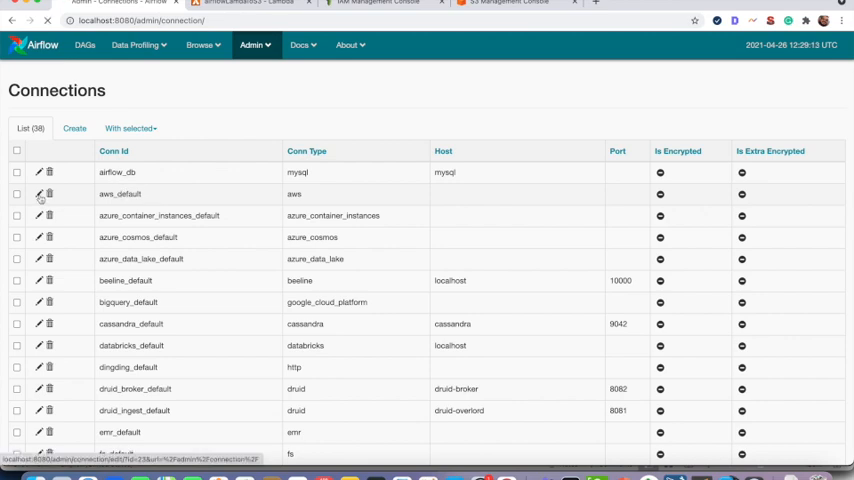
click(37, 194)
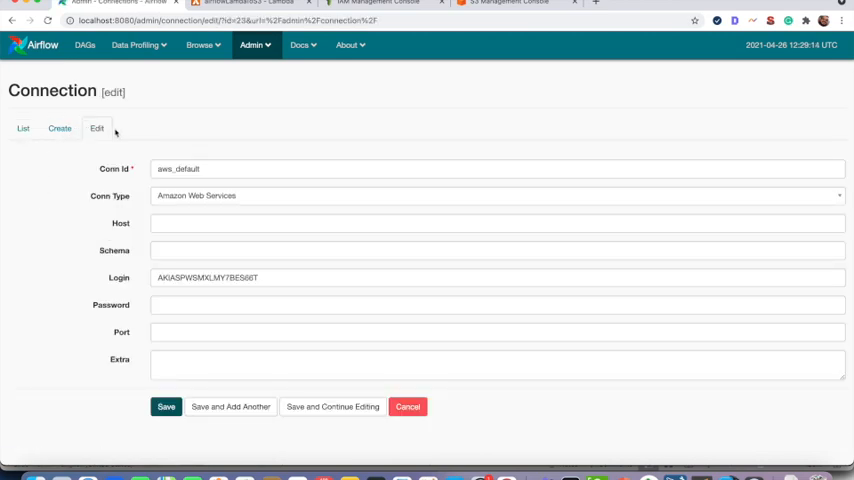
mouse_move(181, 240)
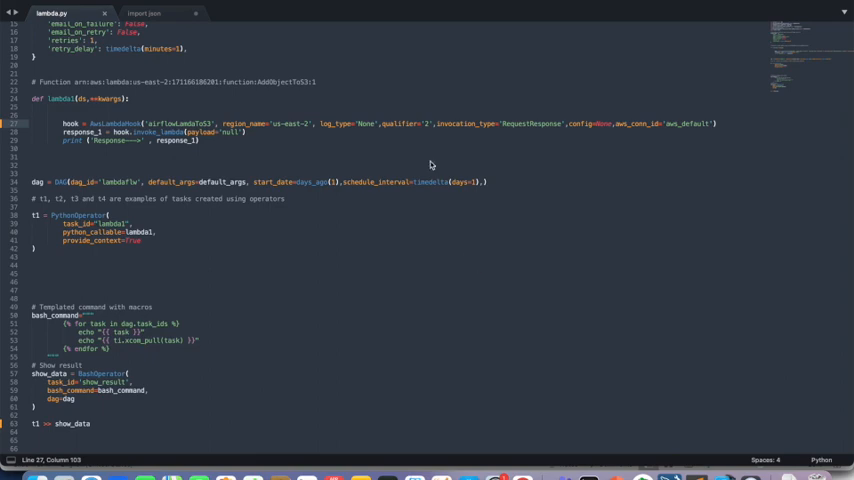
Step: Change the AwsLambdaHook qualifier in lambda.py from '1' to '2'
click(428, 123)
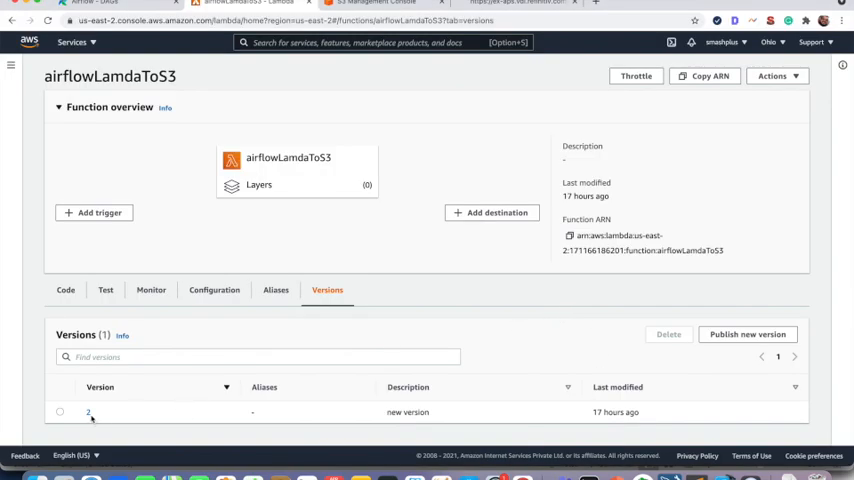
mouse_move(755, 355)
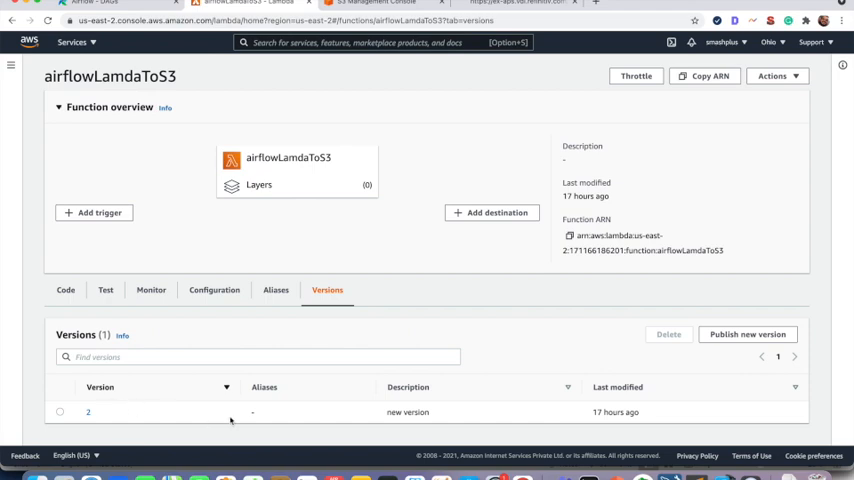
mouse_move(427, 319)
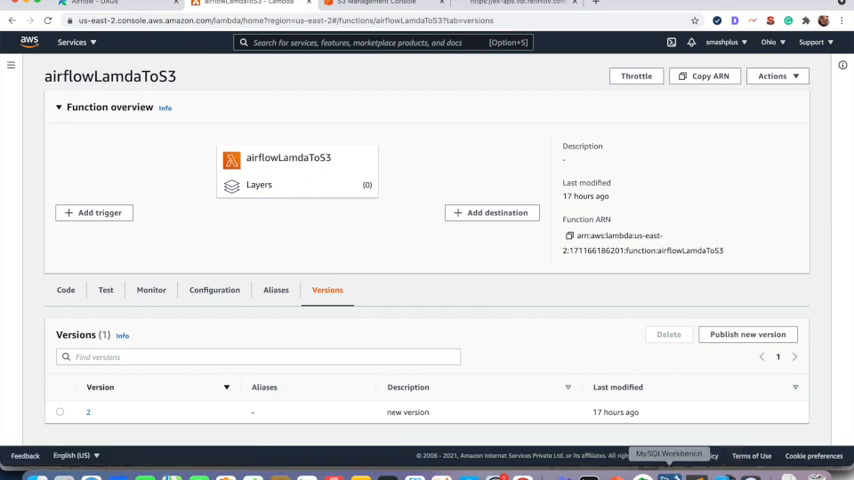
Step: Bring the Airflow lambdaflw DAG page back into view
click(90, 4)
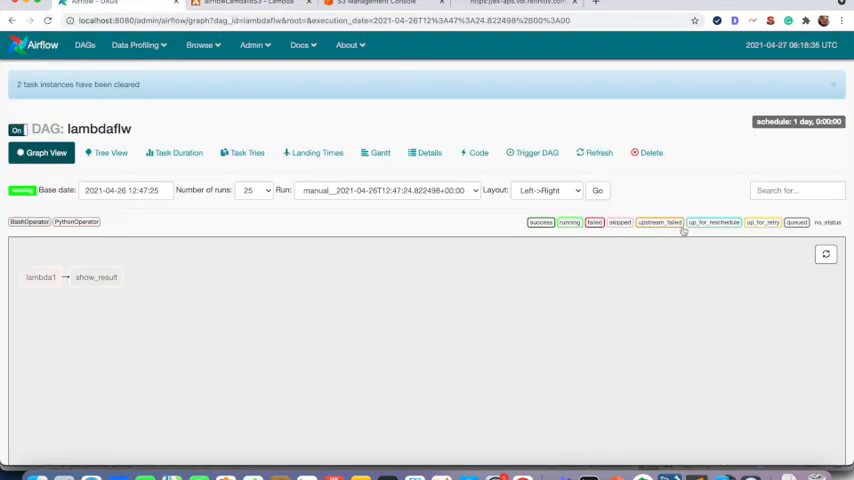
Step: Trigger a manual lambdaflw run and return to its task Graph View
click(517, 152)
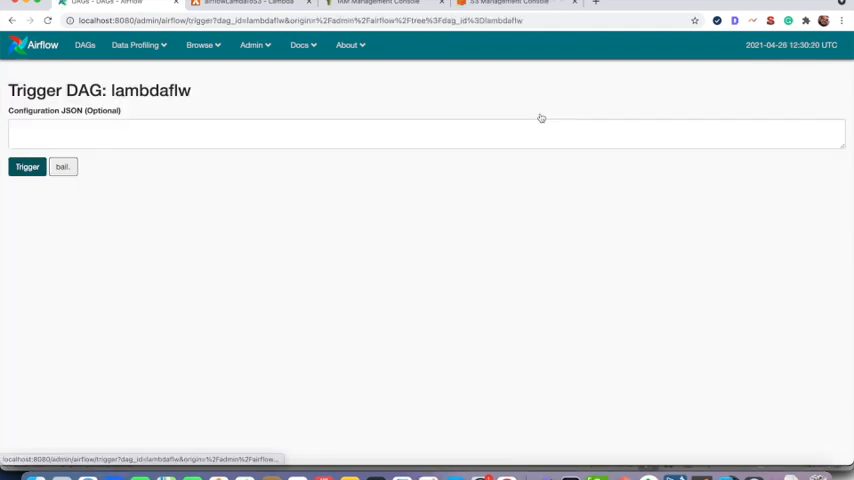
click(33, 166)
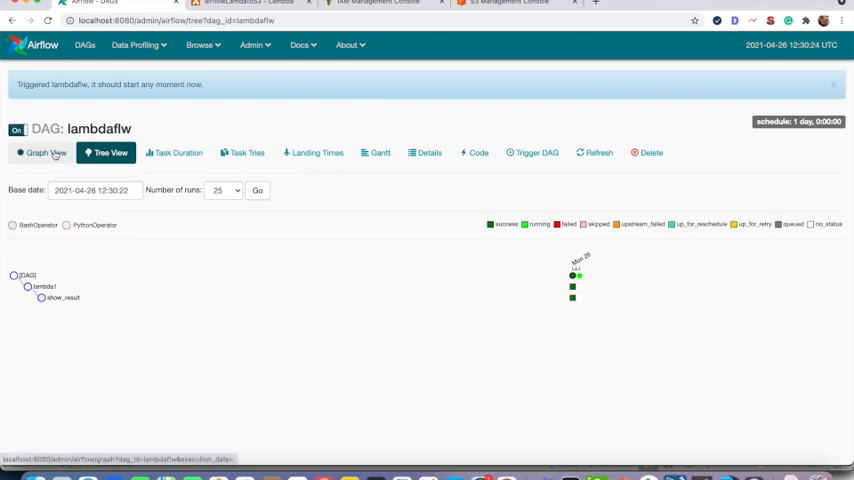
click(42, 152)
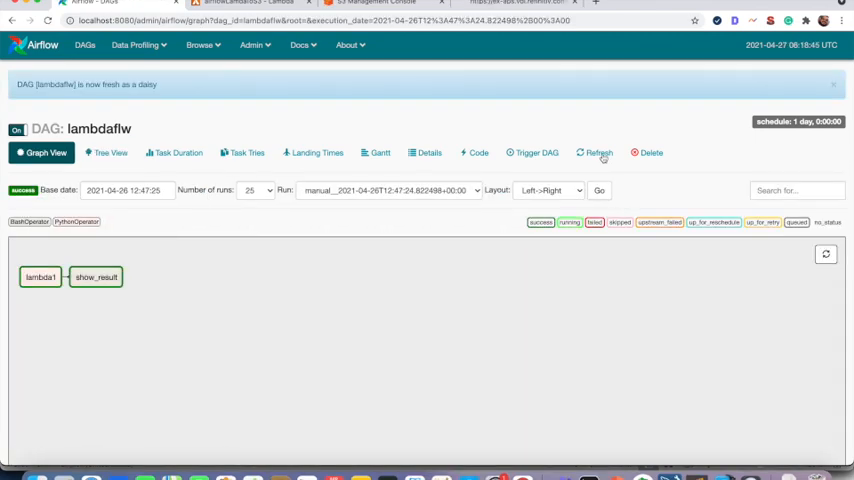
mouse_move(42, 277)
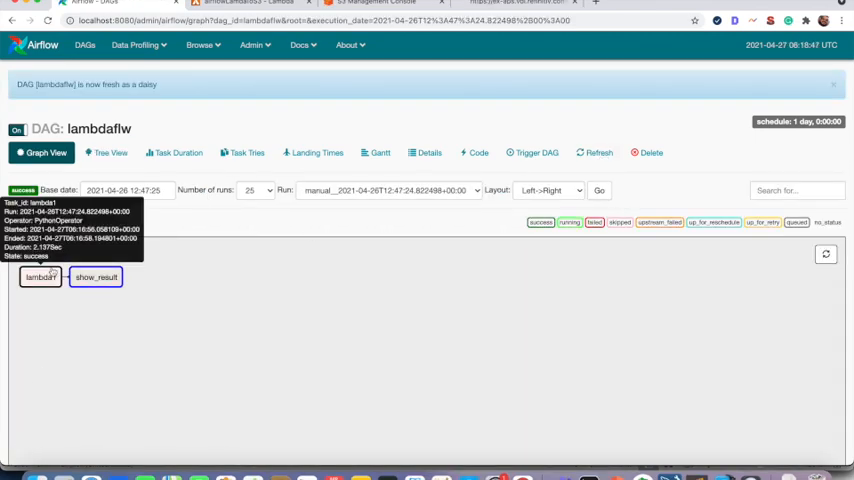
mouse_move(40, 277)
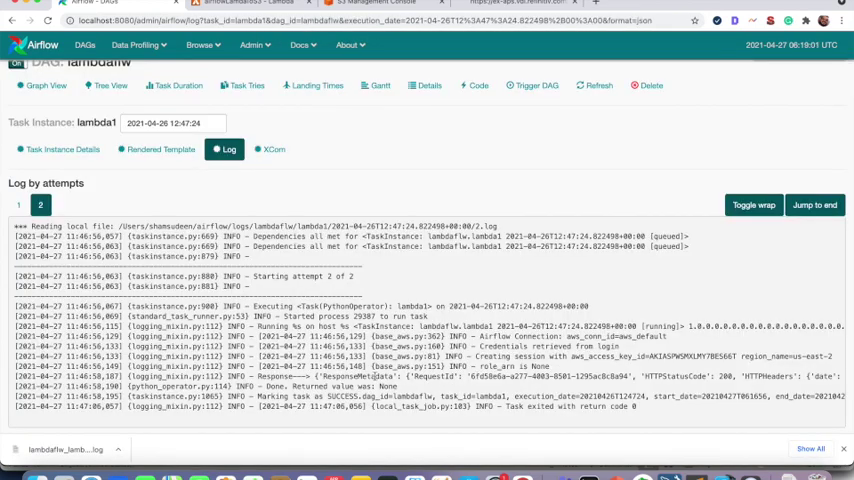
mouse_move(183, 85)
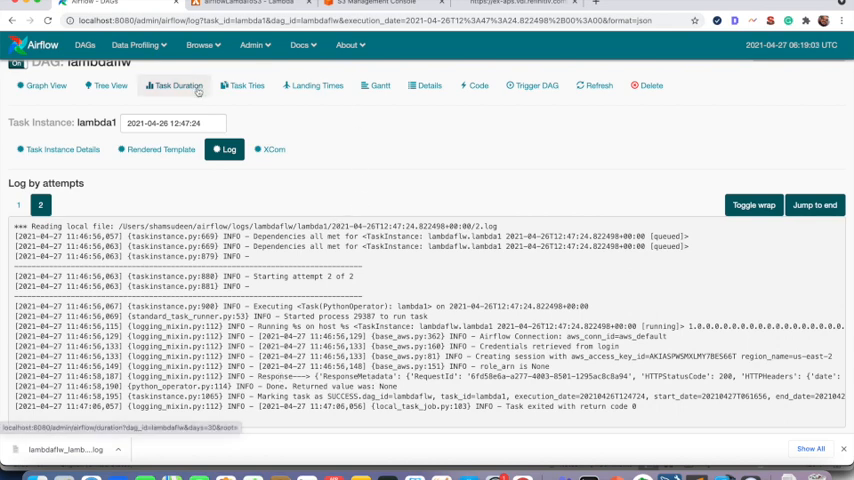